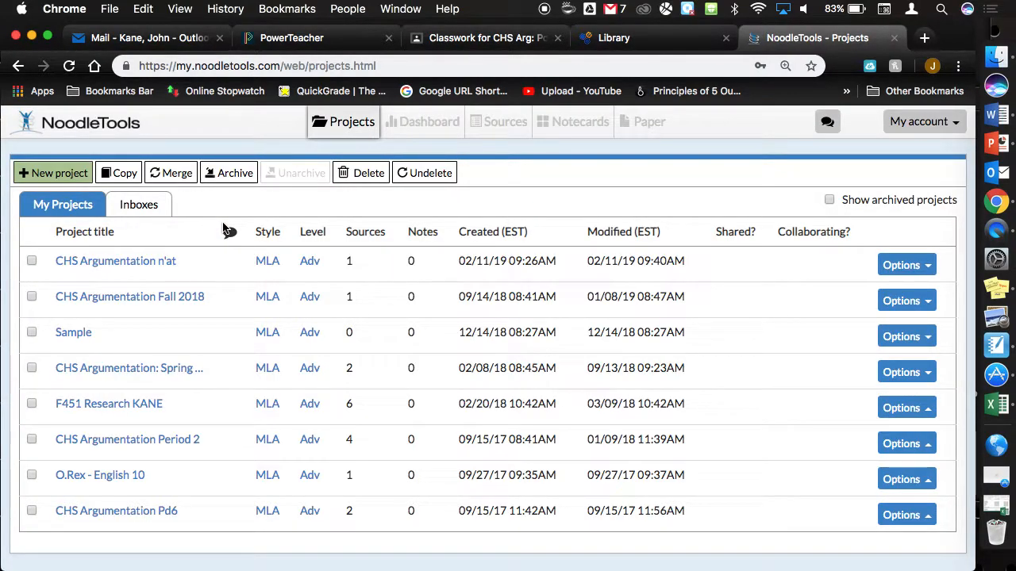
mouse_move(101, 277)
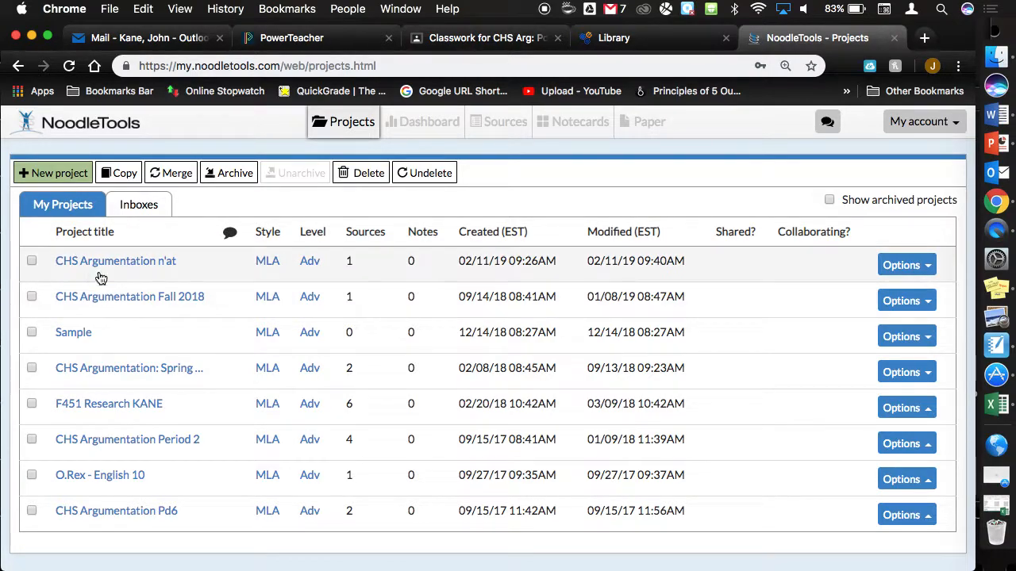
Open the CHS Argumentation n'at project and show its Sources list with the Mooney citation.
click(115, 261)
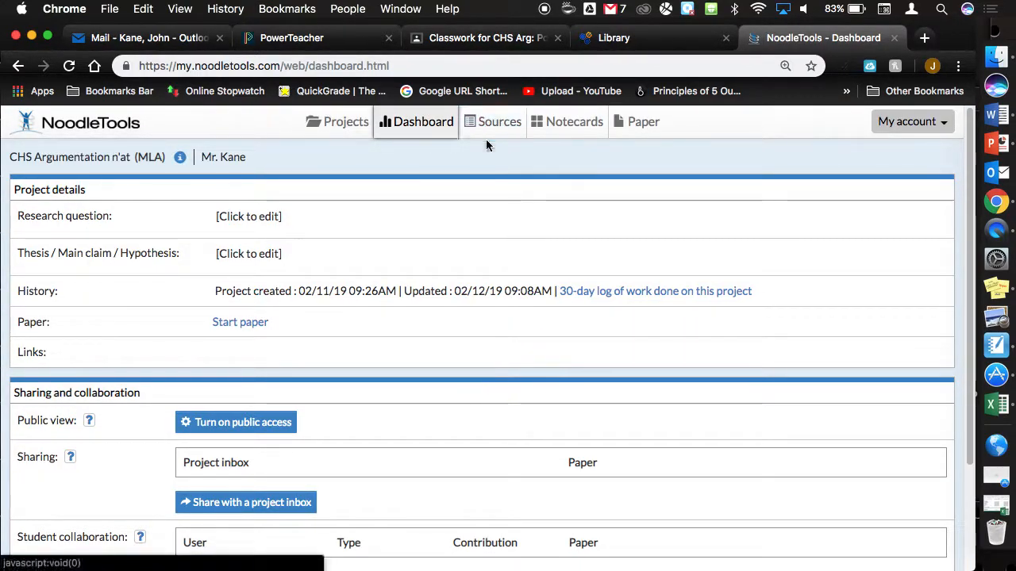
click(499, 122)
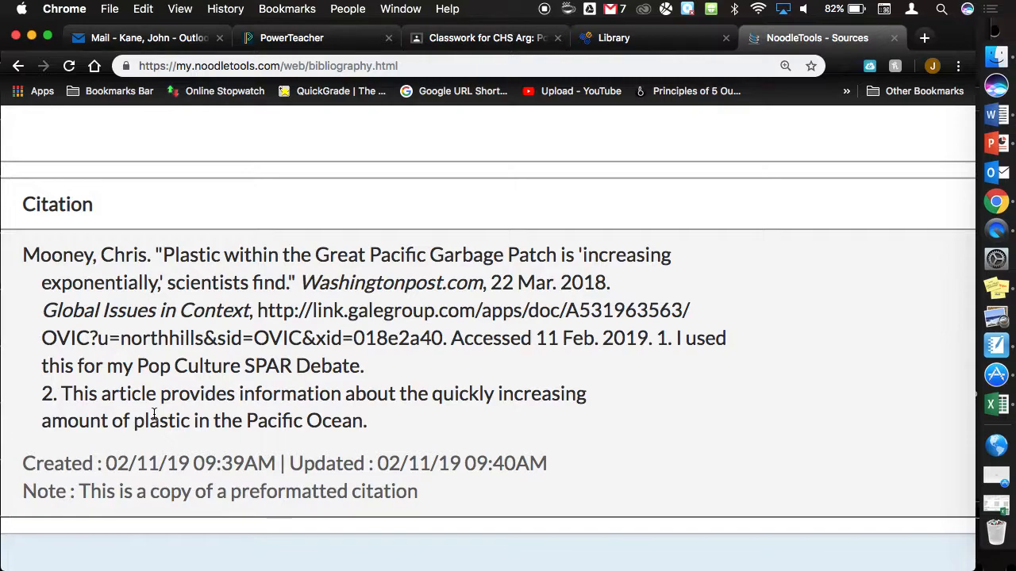
Open the Mooney citation's live web page, the Washington Post homepage, in a new tab.
scroll(up, 3)
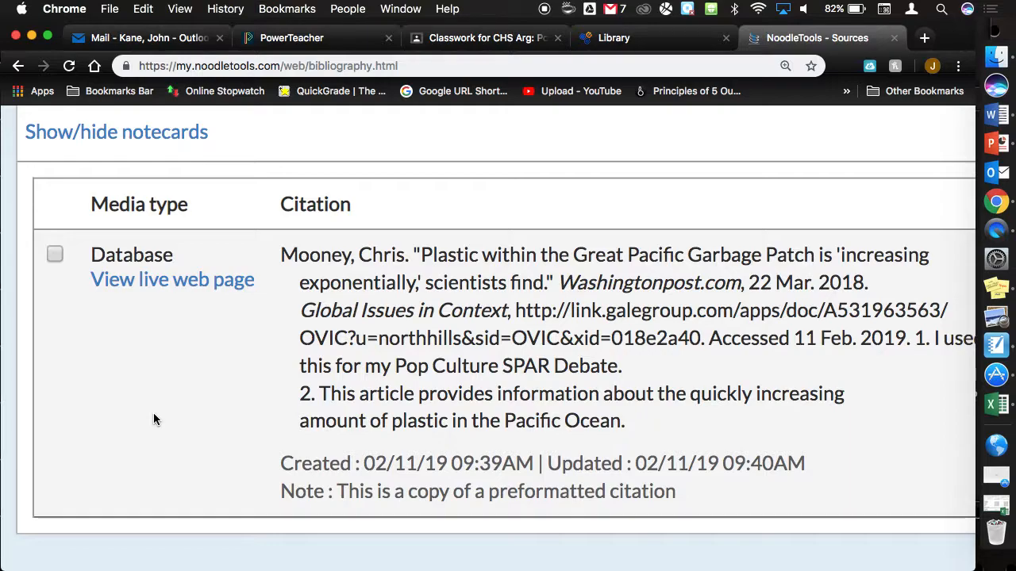
mouse_move(91, 221)
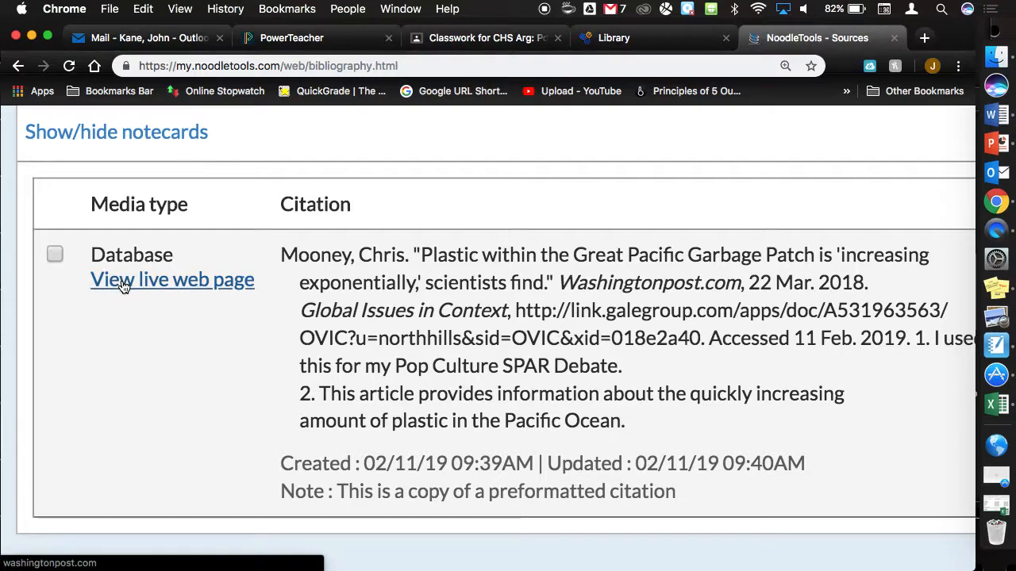
click(172, 280)
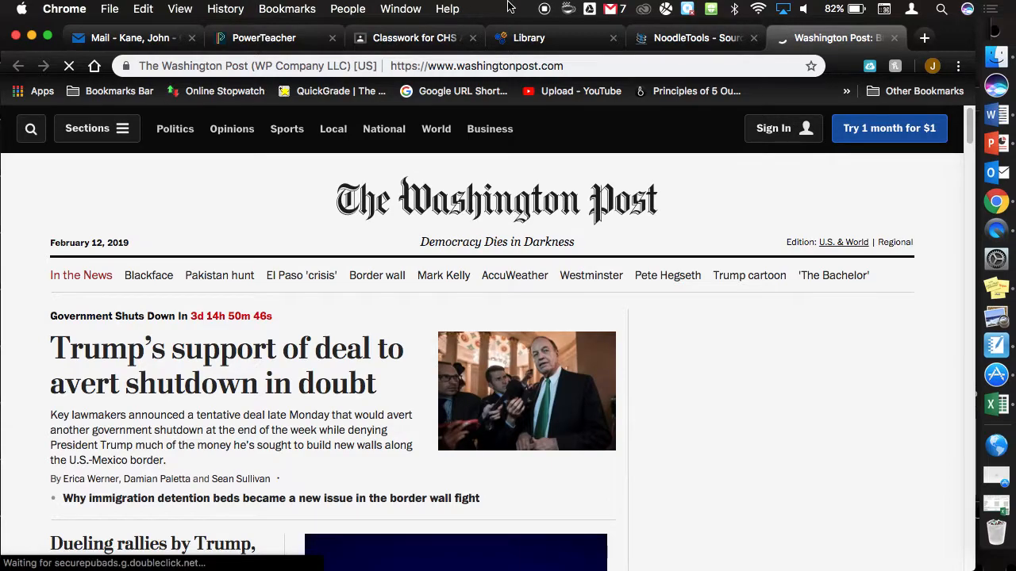
click(694, 38)
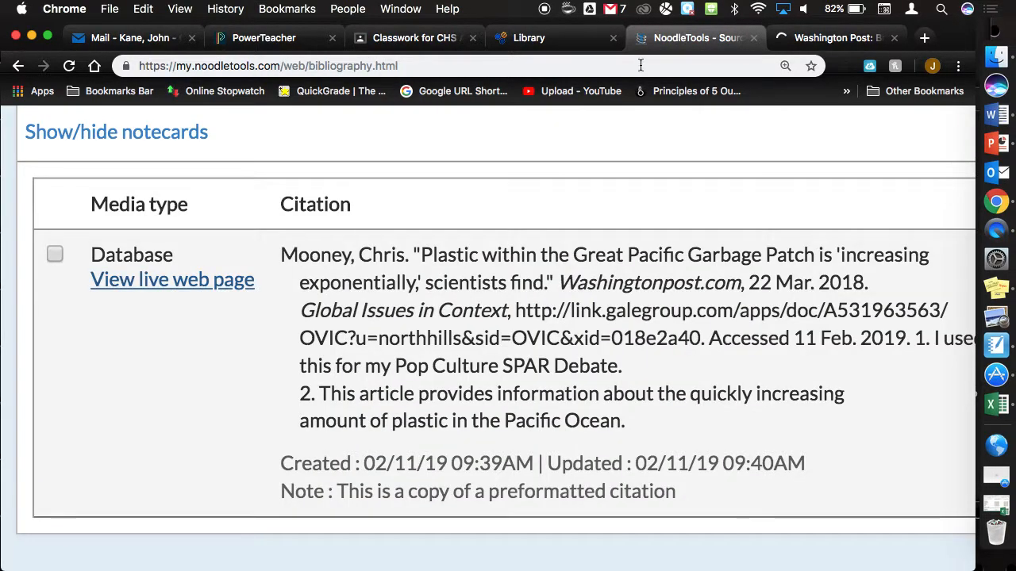
mouse_move(584, 170)
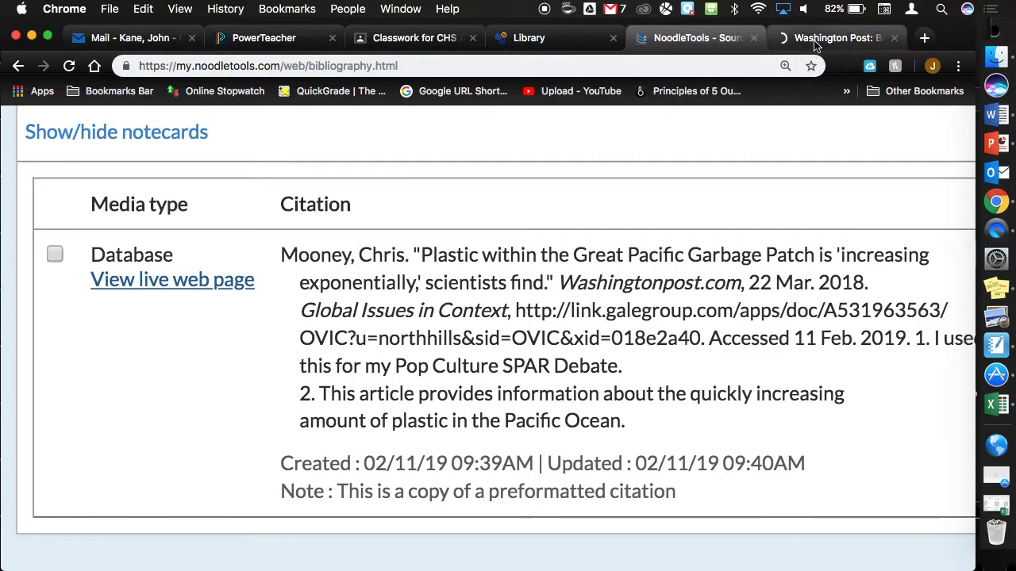
click(834, 38)
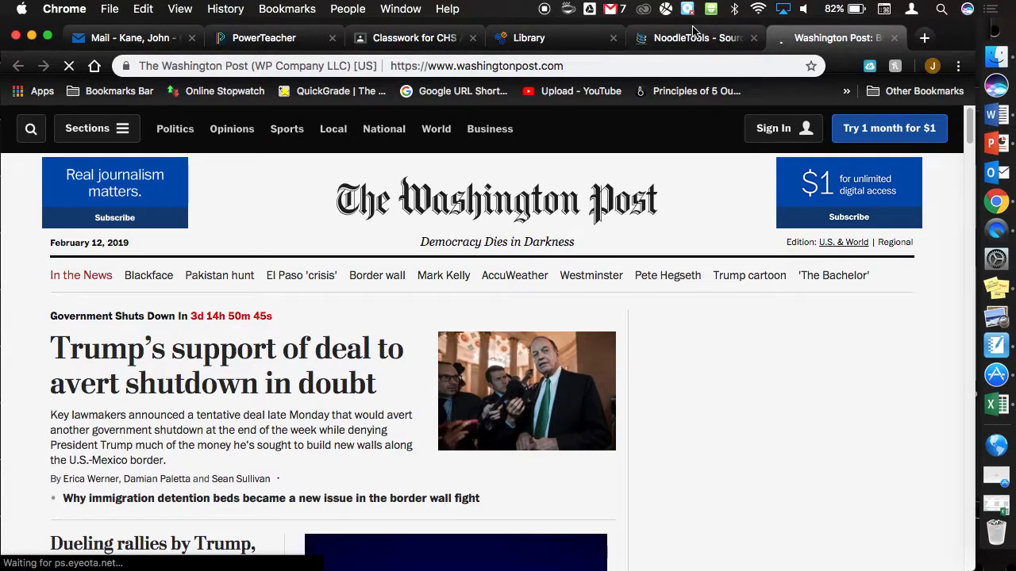
Switch back to the NoodleTools tab showing the Mooney citation and annotation.
click(694, 38)
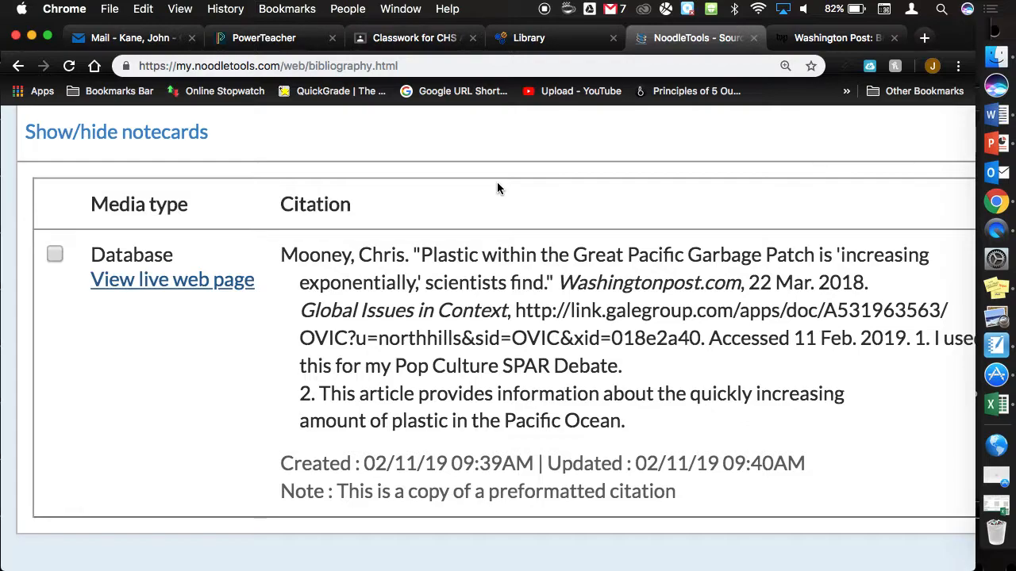
mouse_move(466, 237)
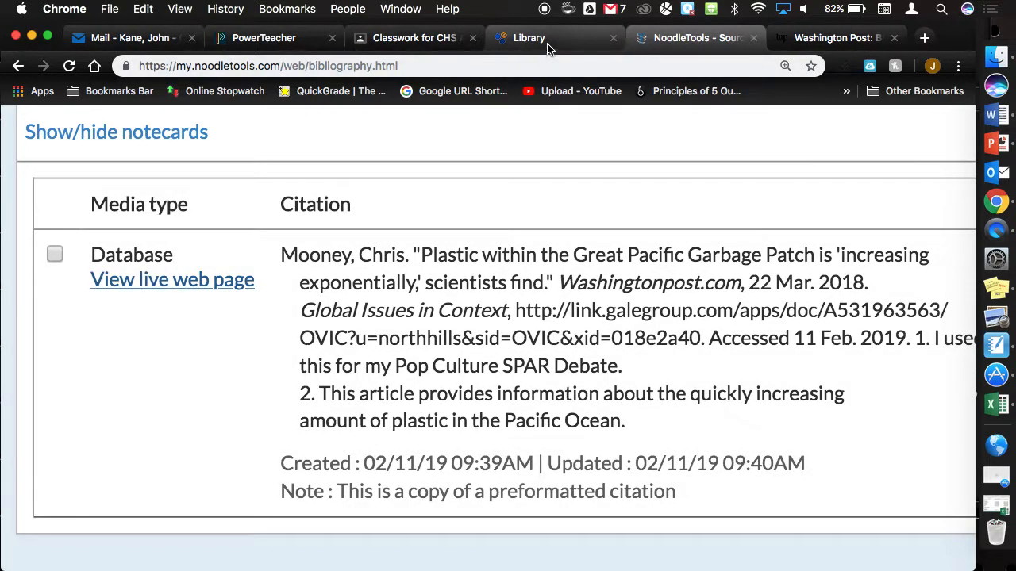
Switch to the North Hills library site and scroll down to its Databases section.
click(528, 38)
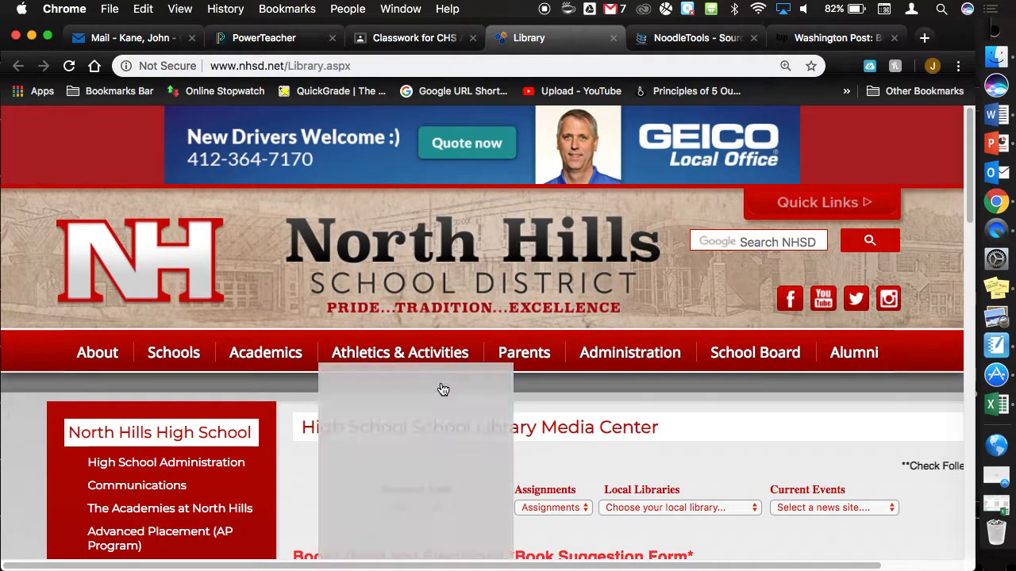
scroll(down, 3)
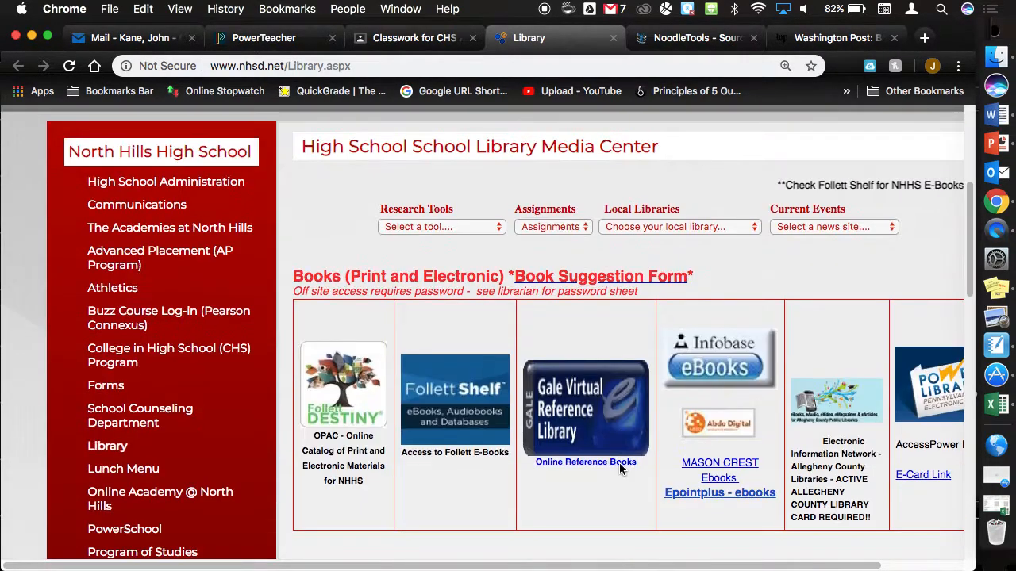
scroll(down, 3)
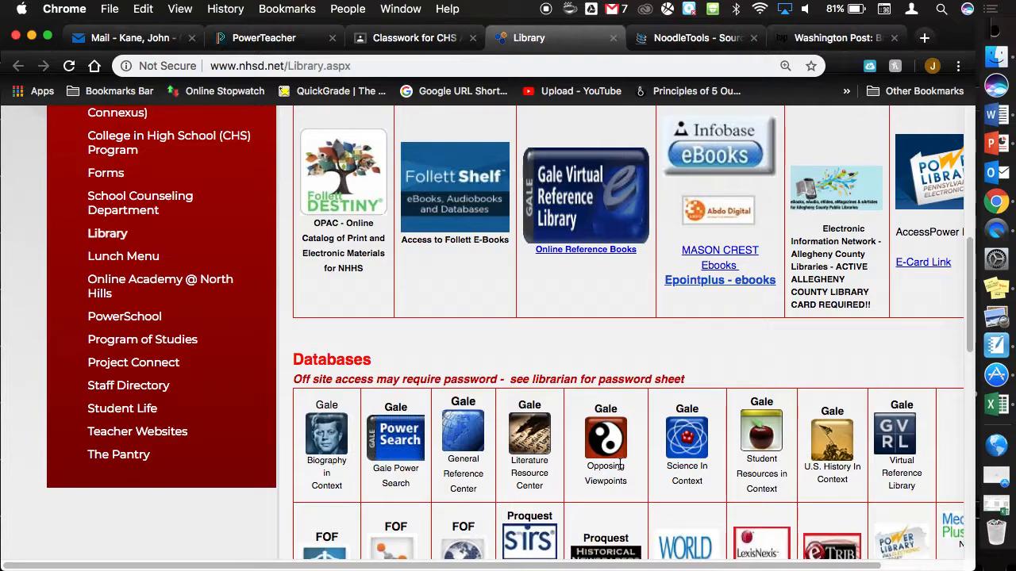
scroll(down, 3)
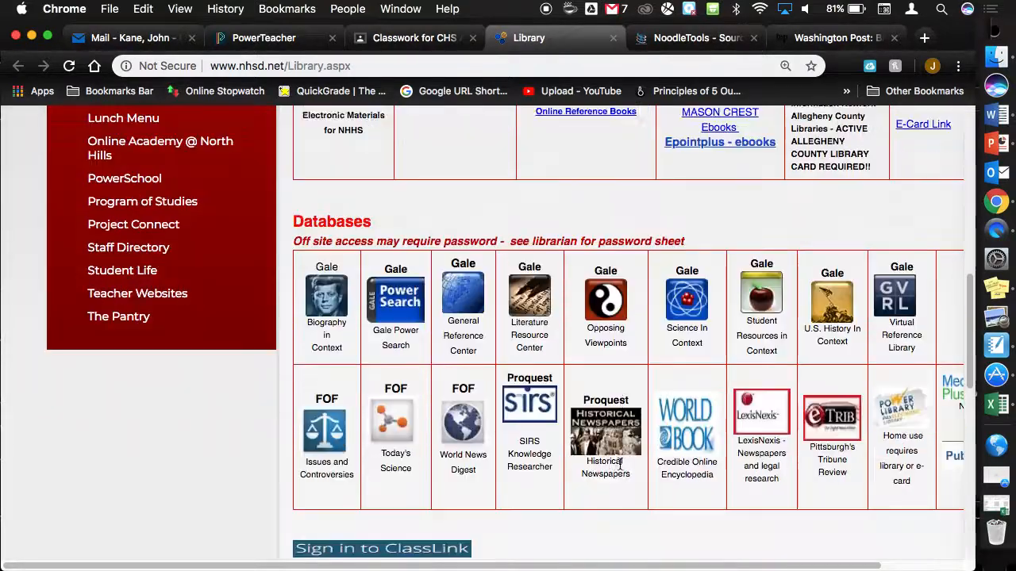
scroll(down, 3)
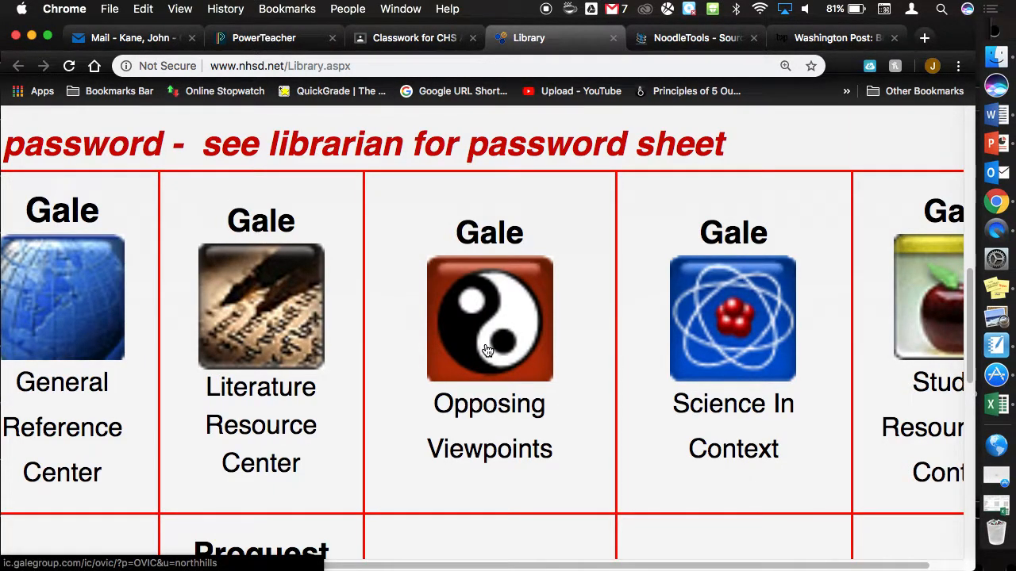
scroll(down, 3)
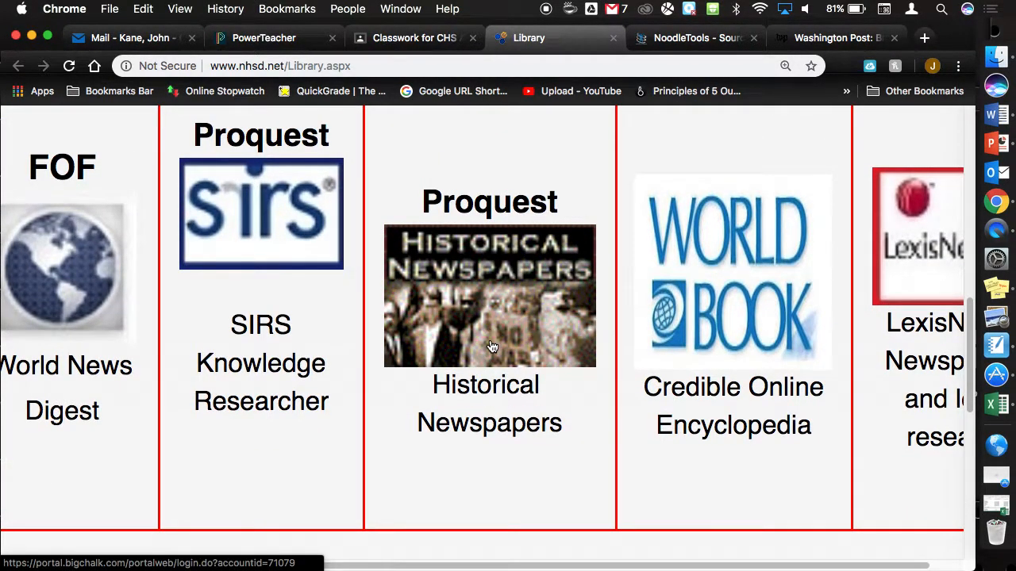
mouse_move(242, 250)
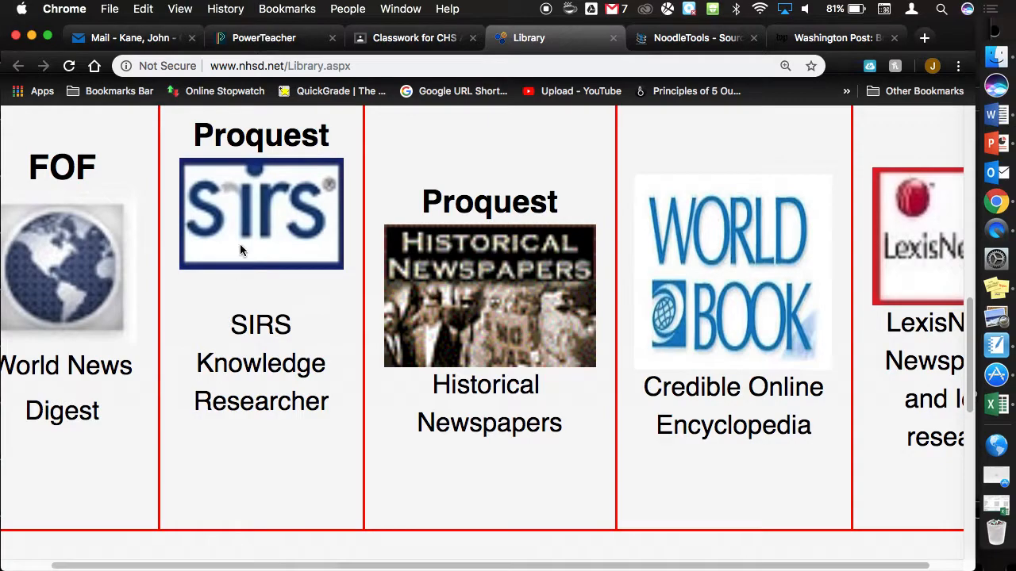
mouse_move(245, 244)
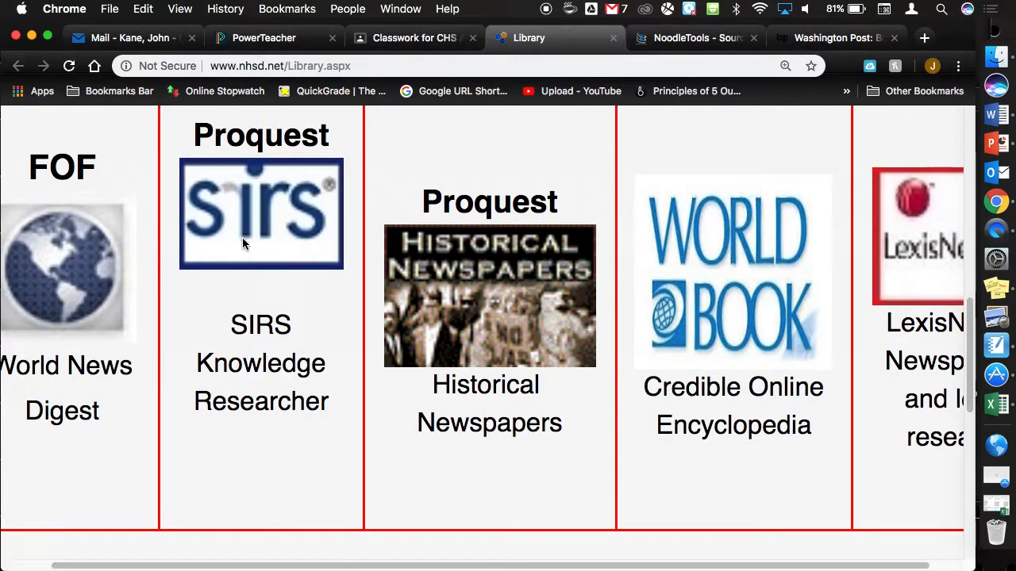
Open SIRS Knowledge Researcher and log in on the subscriber login page.
click(260, 214)
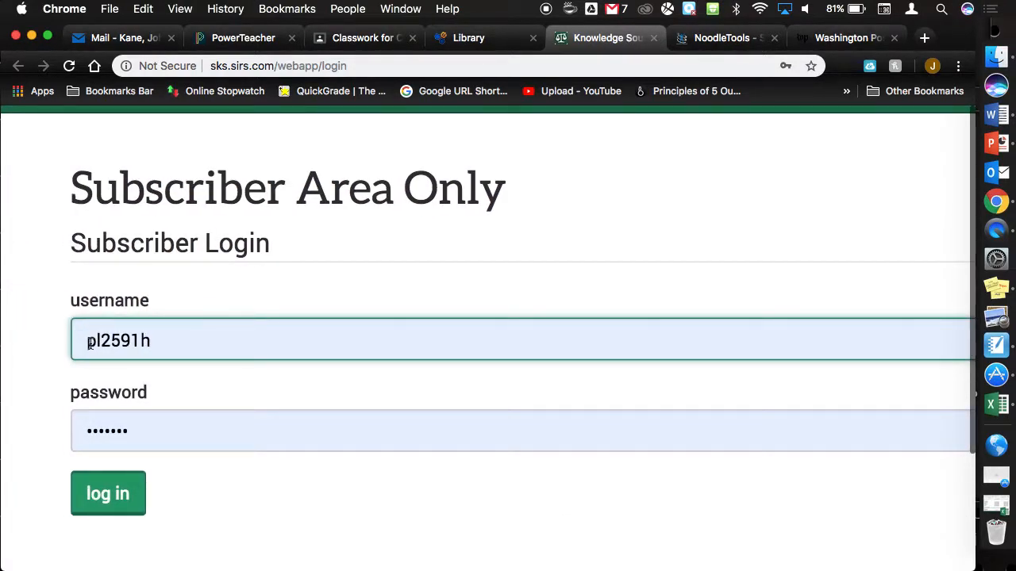
mouse_move(489, 158)
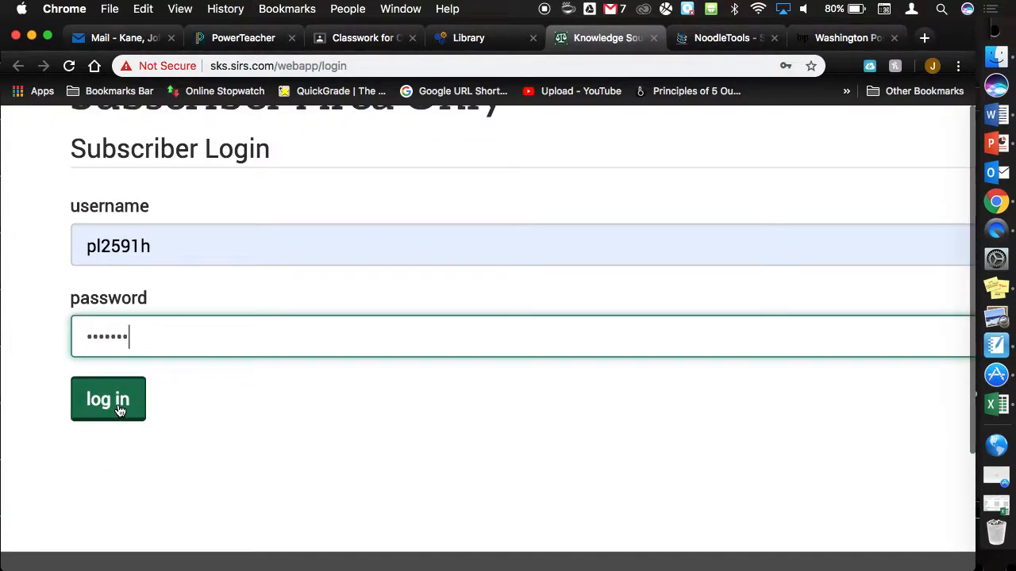
click(107, 399)
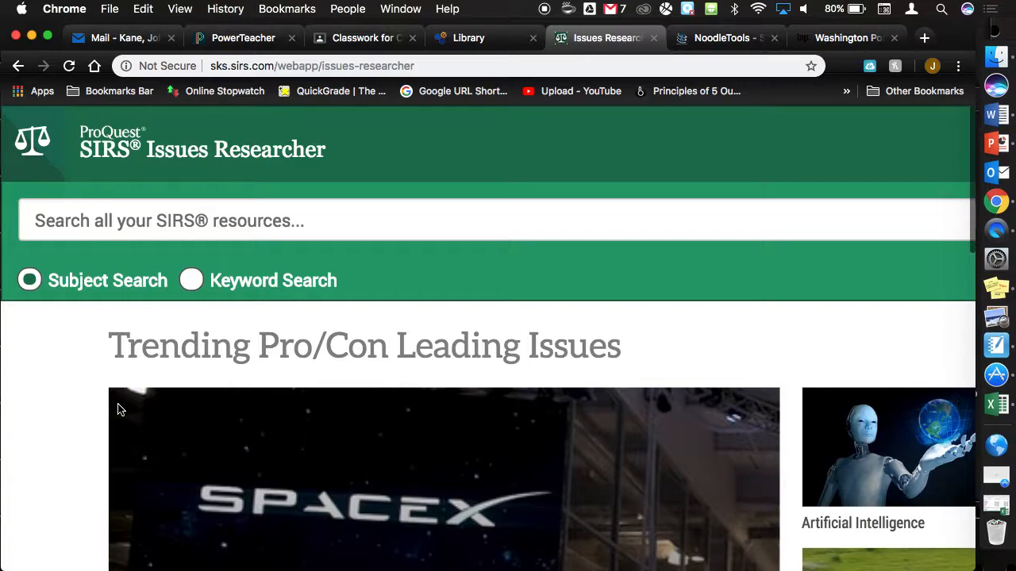
mouse_move(480, 28)
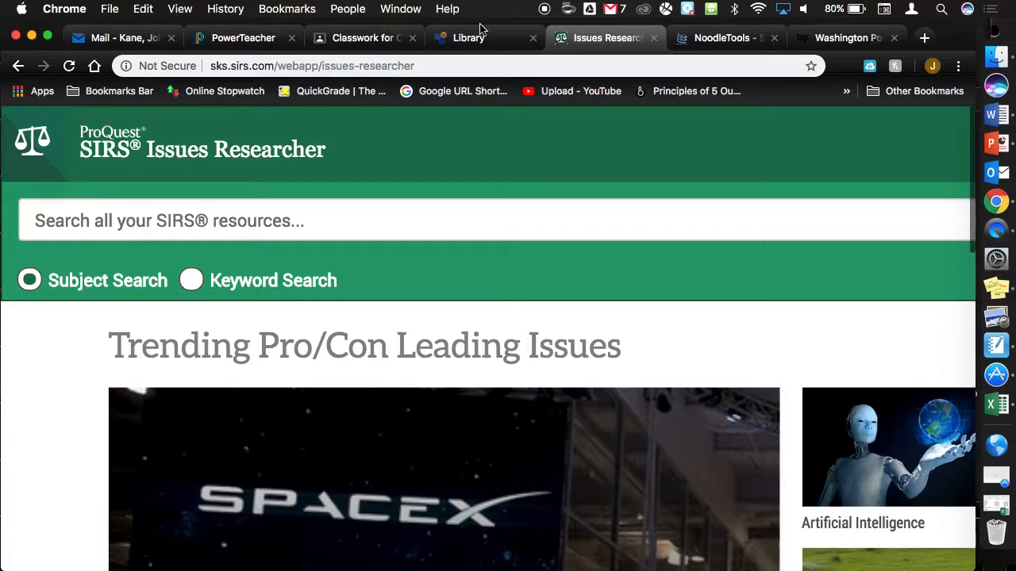
View the Library Databases Google Doc, then return to the Issues Researcher home tab.
click(469, 37)
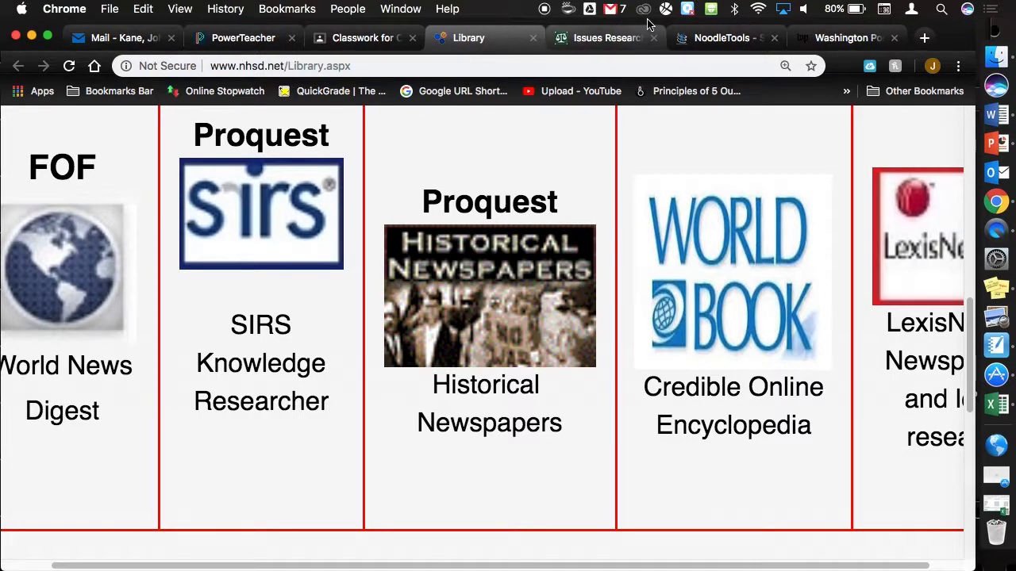
mouse_move(572, 48)
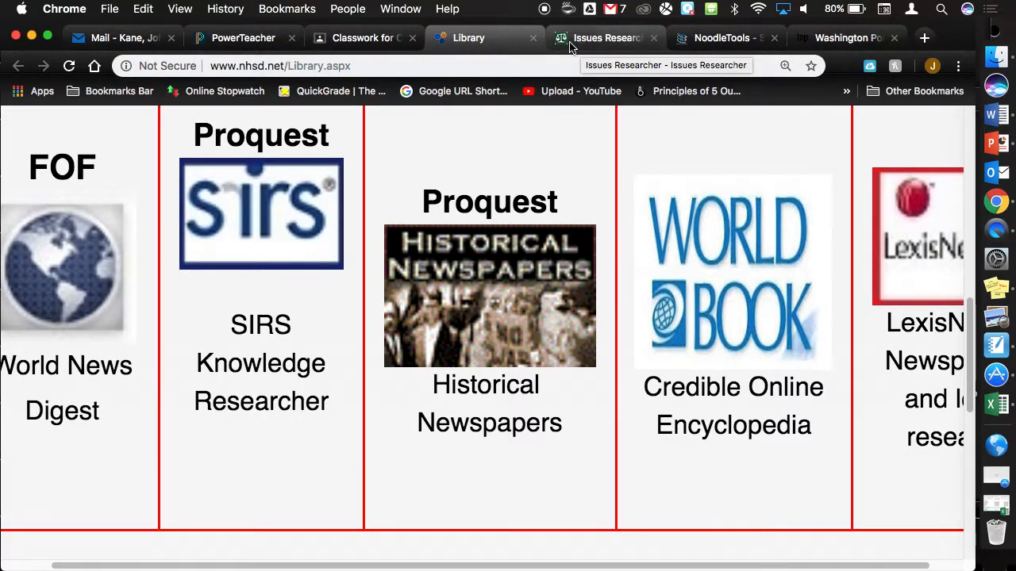
click(363, 37)
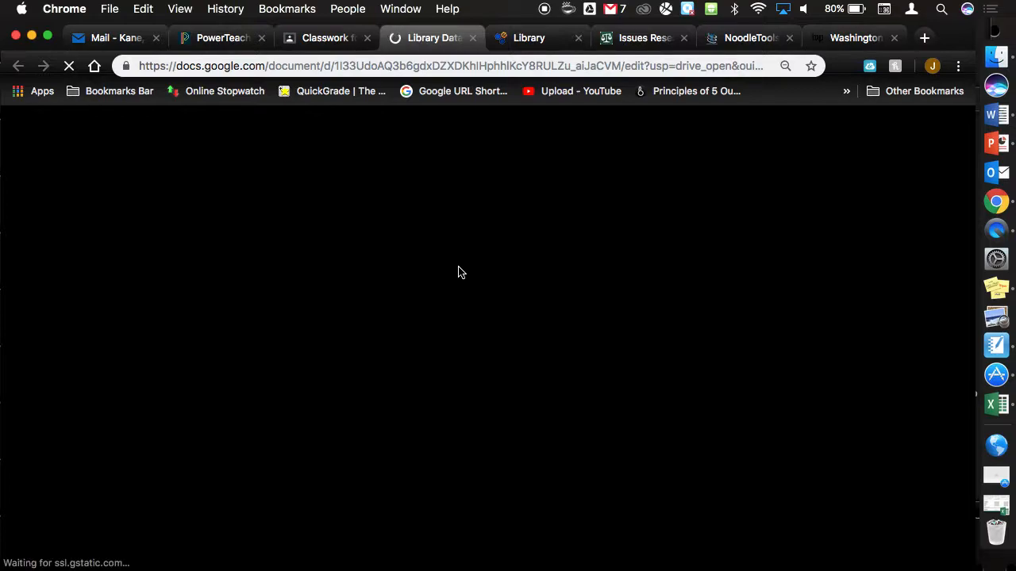
click(528, 37)
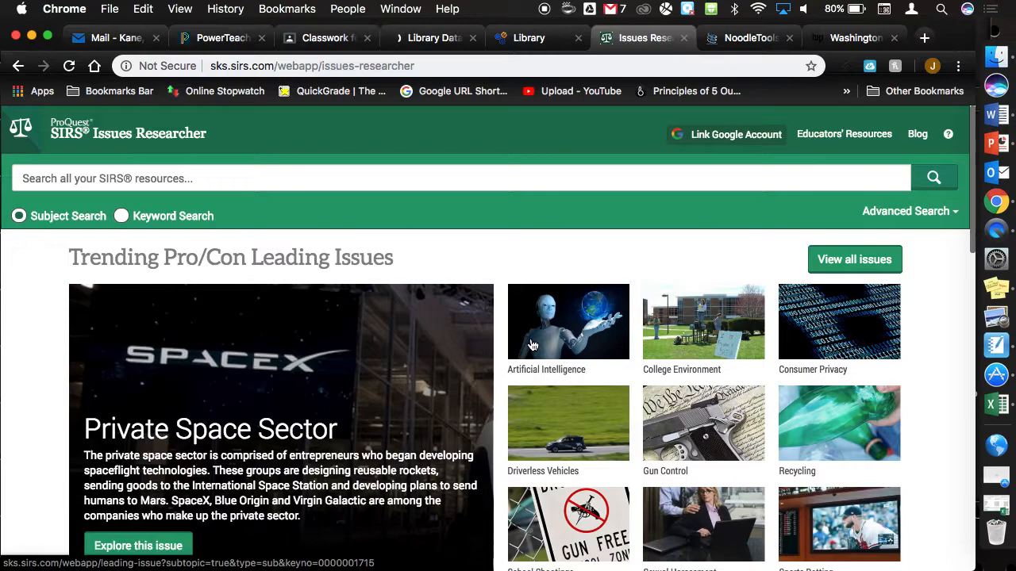
mouse_move(401, 434)
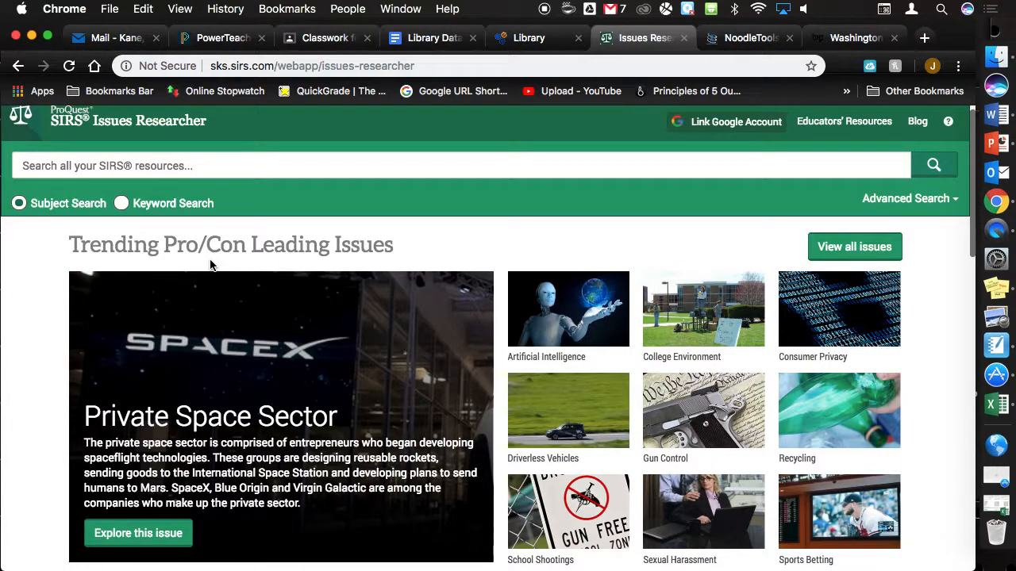
scroll(down, 3)
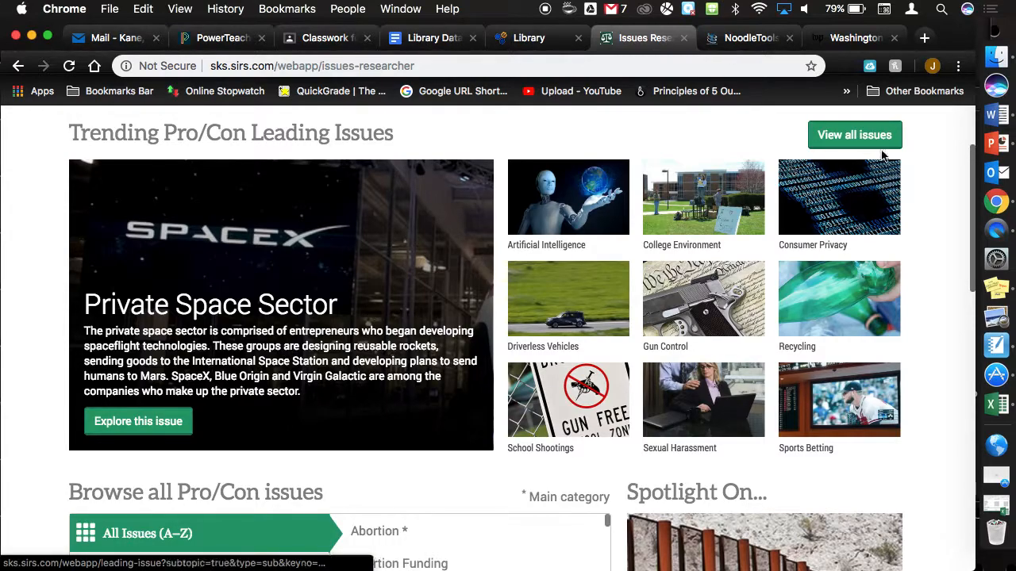
scroll(down, 3)
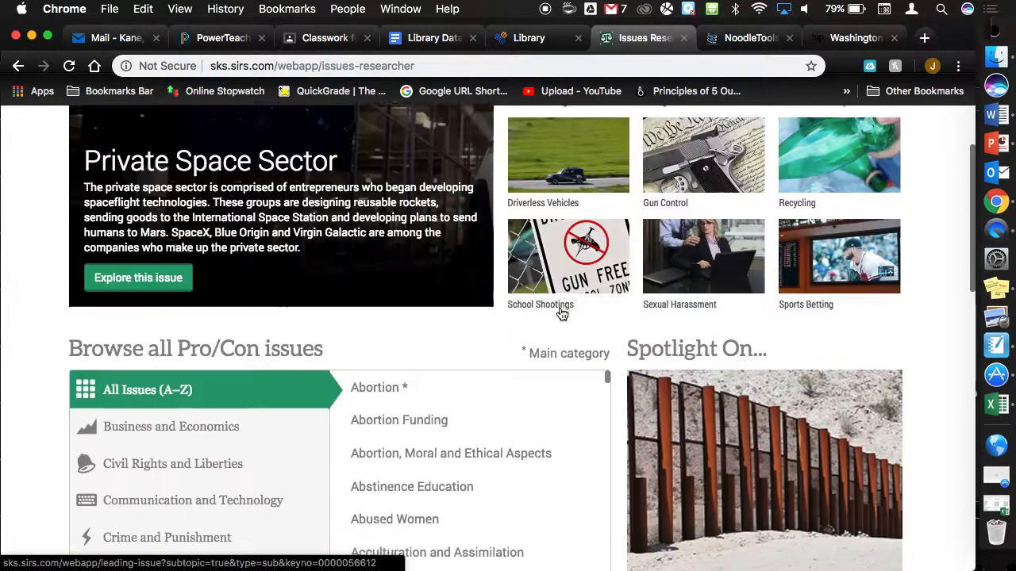
scroll(down, 3)
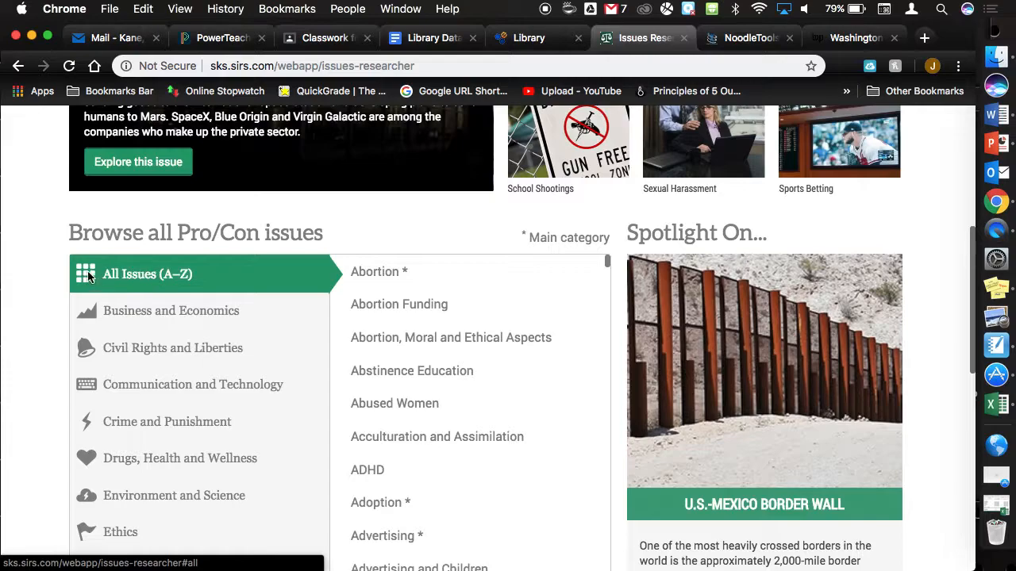
scroll(down, 3)
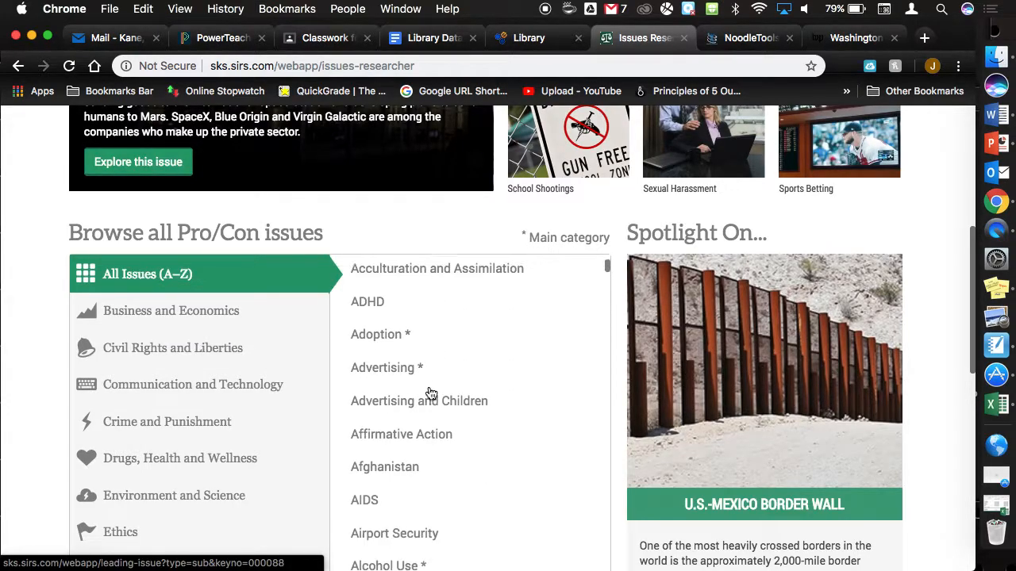
scroll(down, 3)
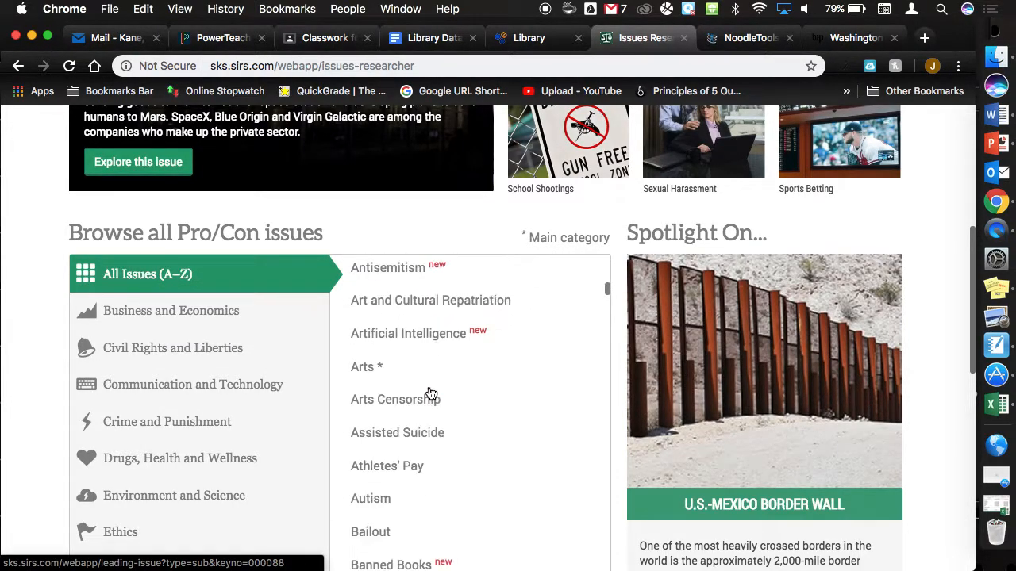
scroll(down, 3)
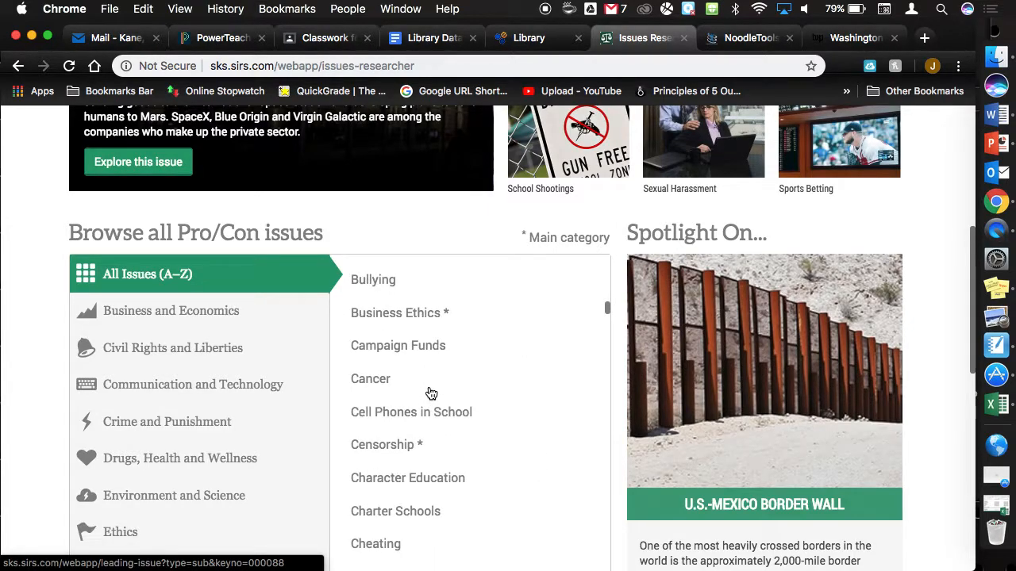
scroll(down, 3)
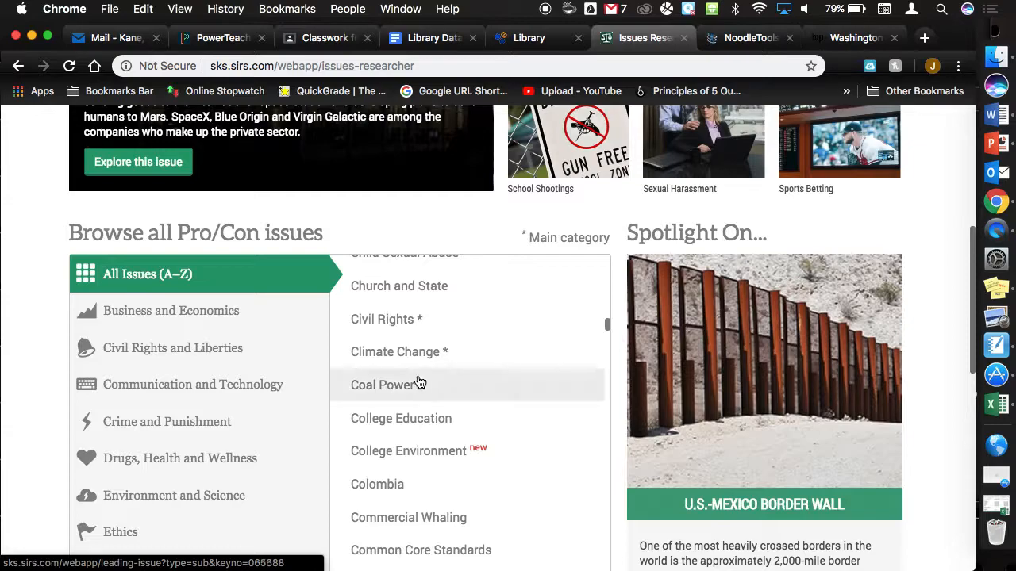
mouse_move(415, 362)
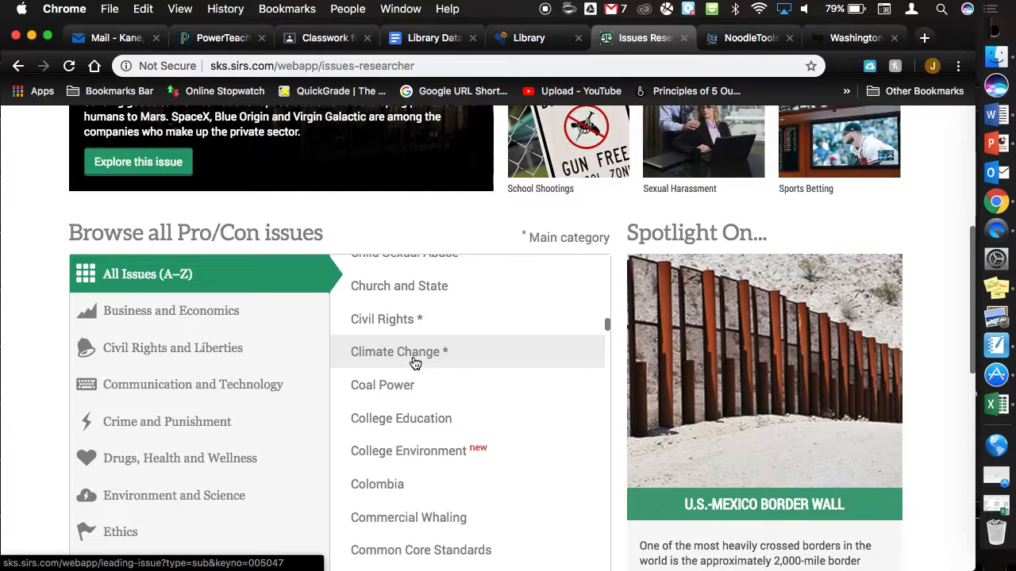
mouse_move(479, 455)
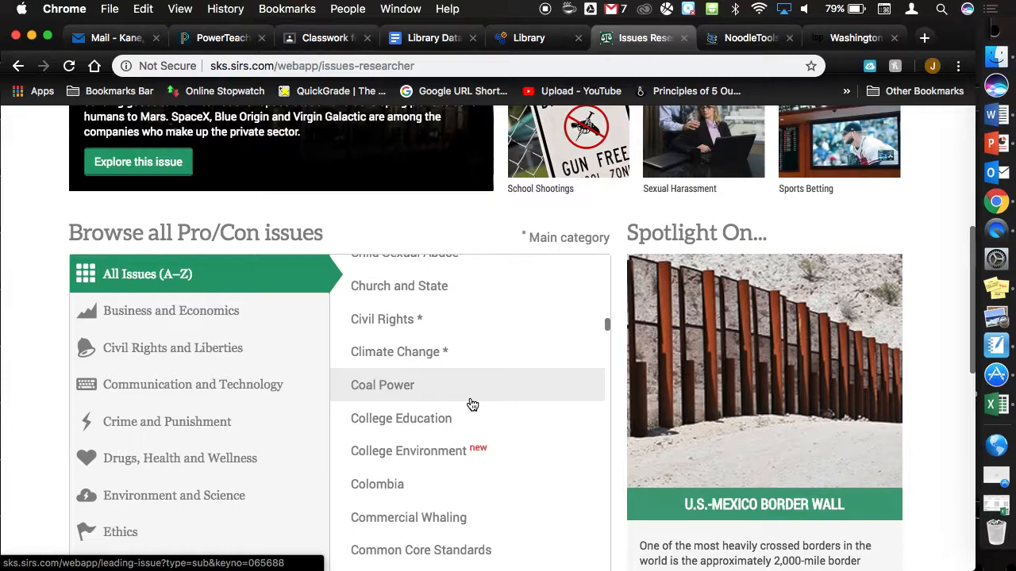
mouse_move(408, 461)
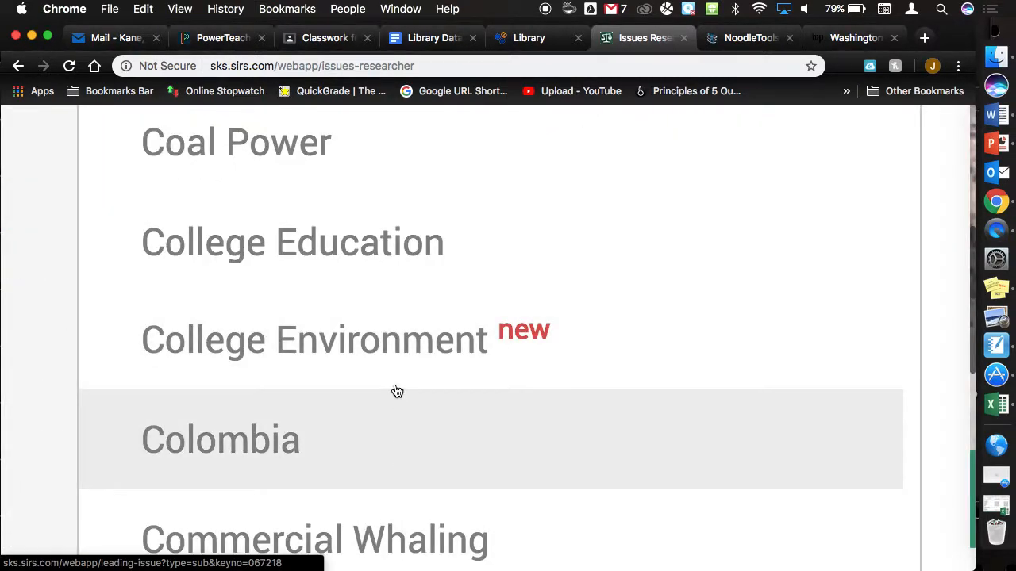
mouse_move(389, 358)
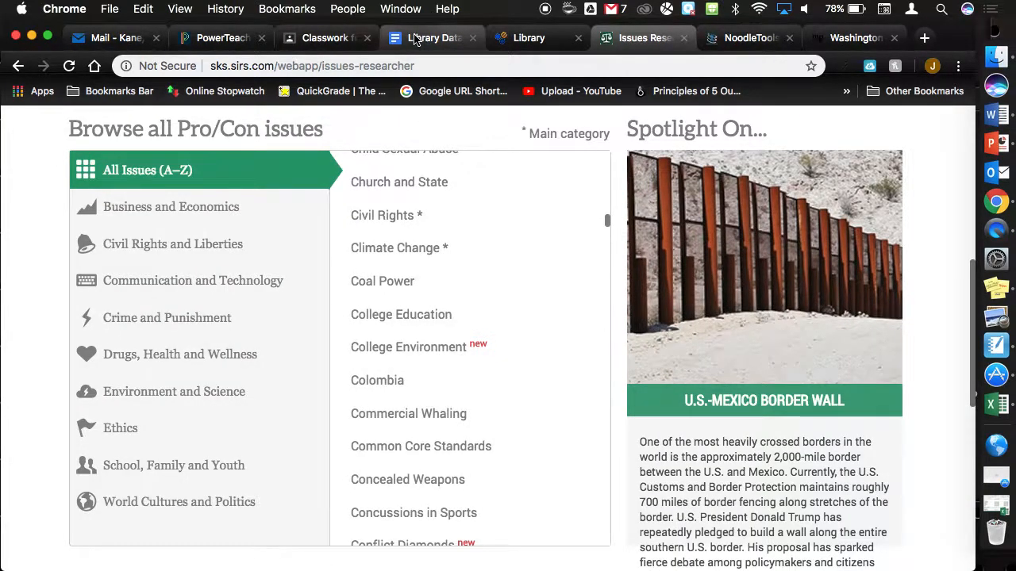
Check the SIRS login details in the Google Doc, then return to the College Environment issue.
click(431, 37)
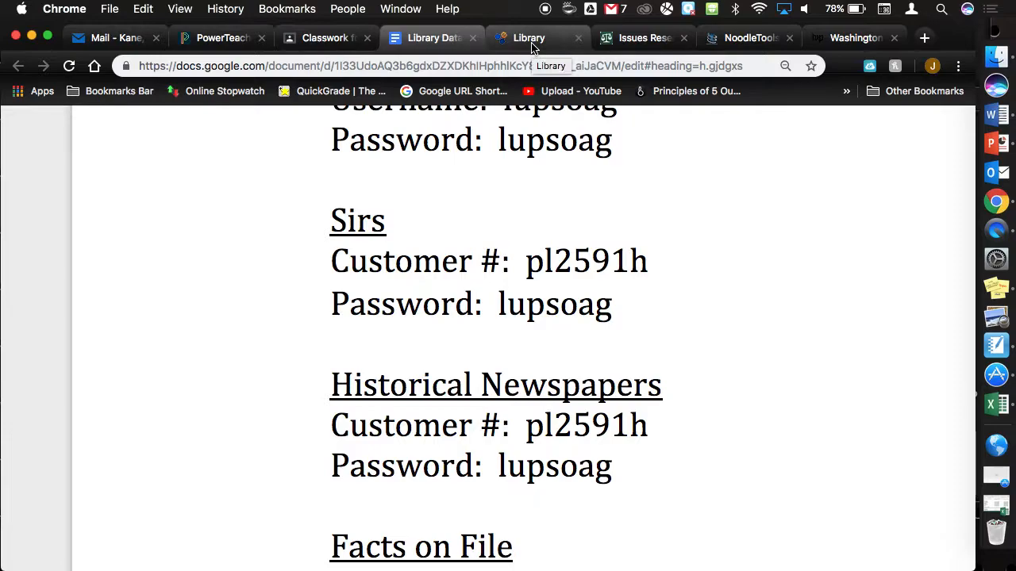
click(639, 37)
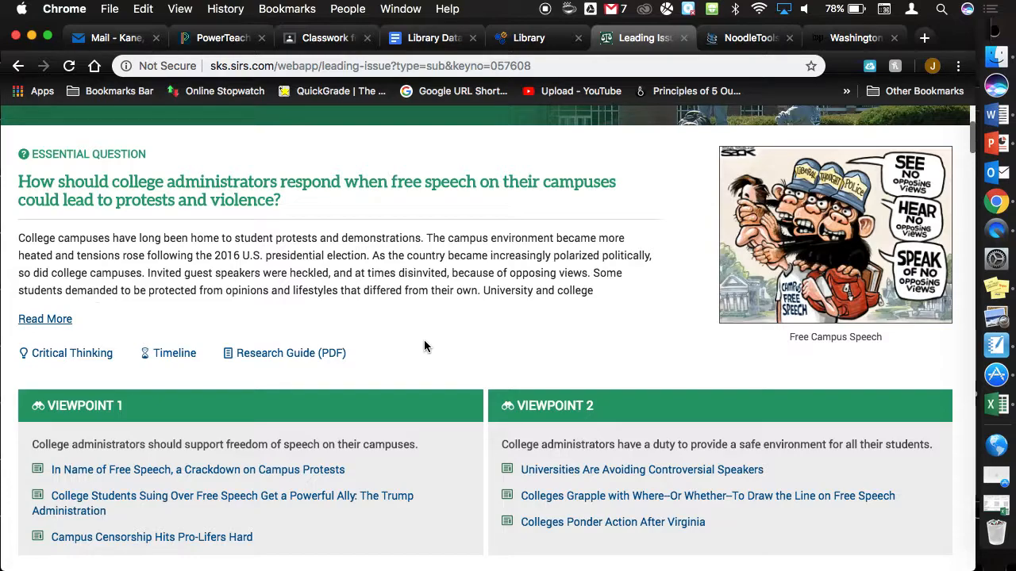
mouse_move(308, 442)
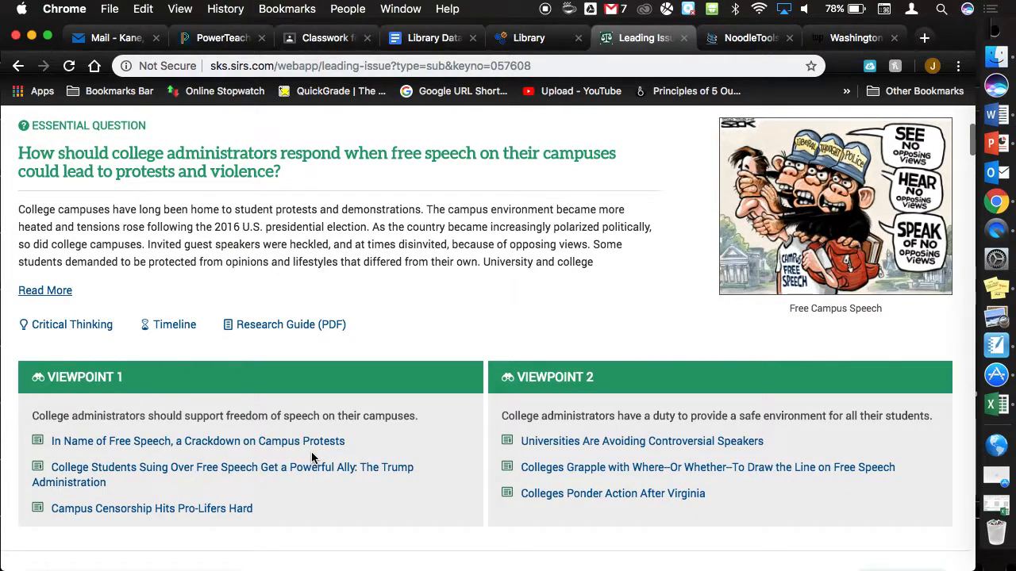
Scroll the College Environment issue to the 'From Snowflake Students to Outspoken Professors' article.
scroll(down, 3)
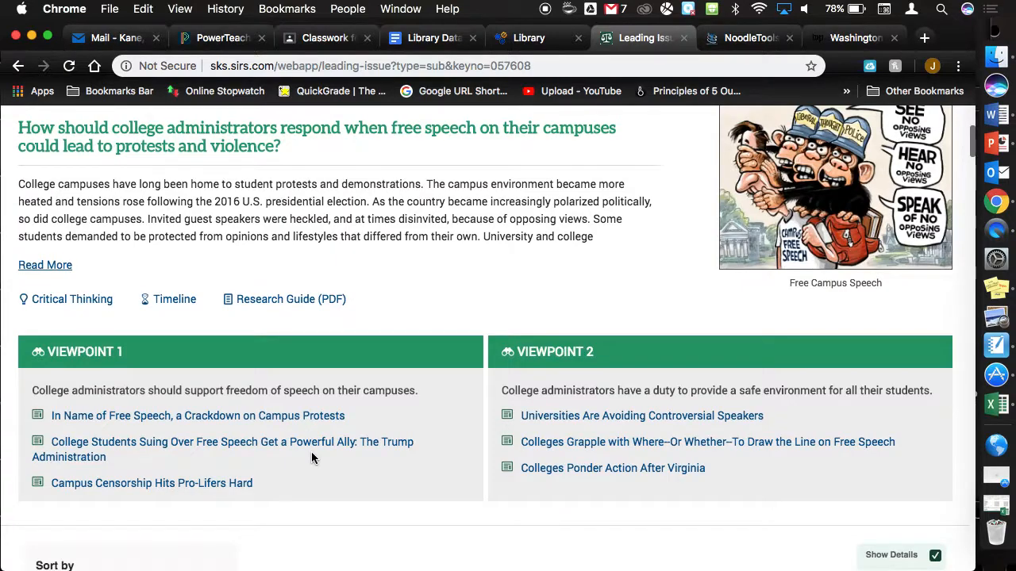
scroll(down, 3)
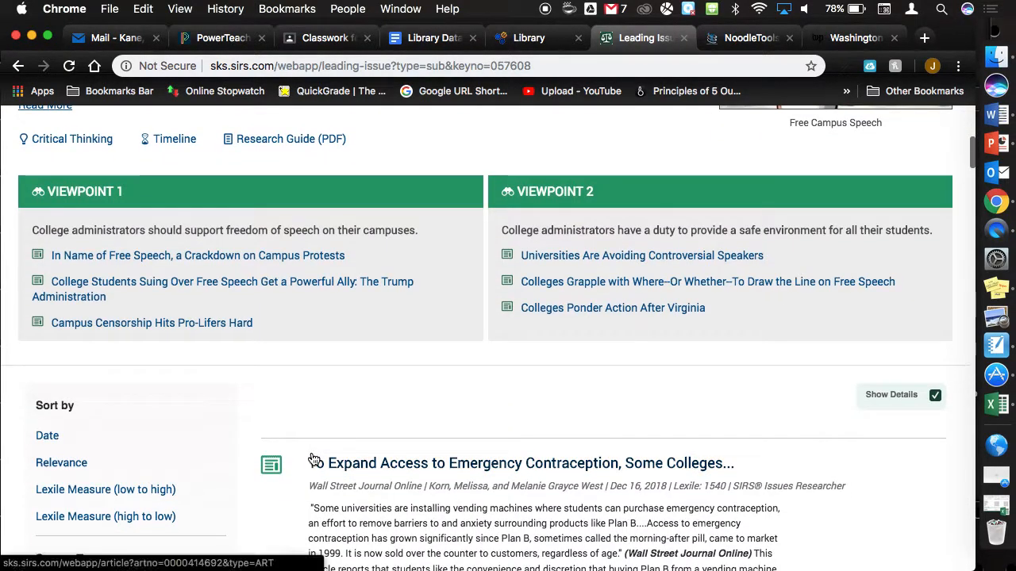
scroll(down, 3)
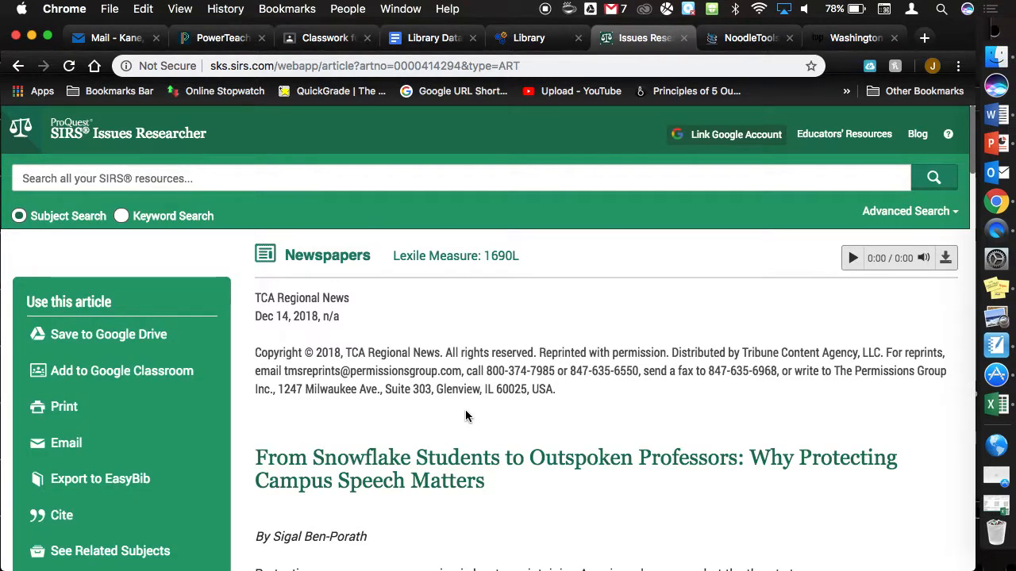
scroll(down, 3)
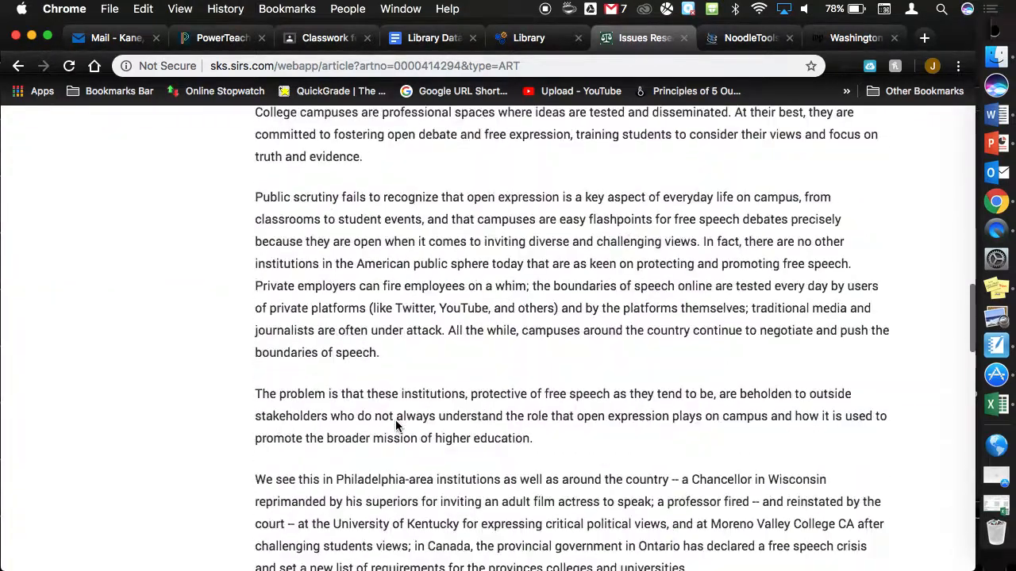
scroll(down, 3)
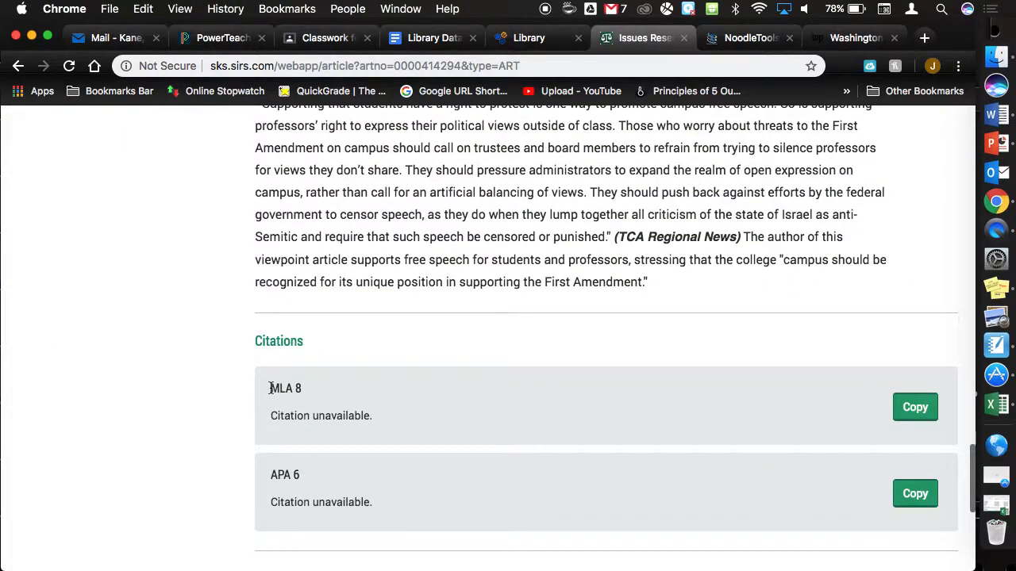
mouse_move(867, 351)
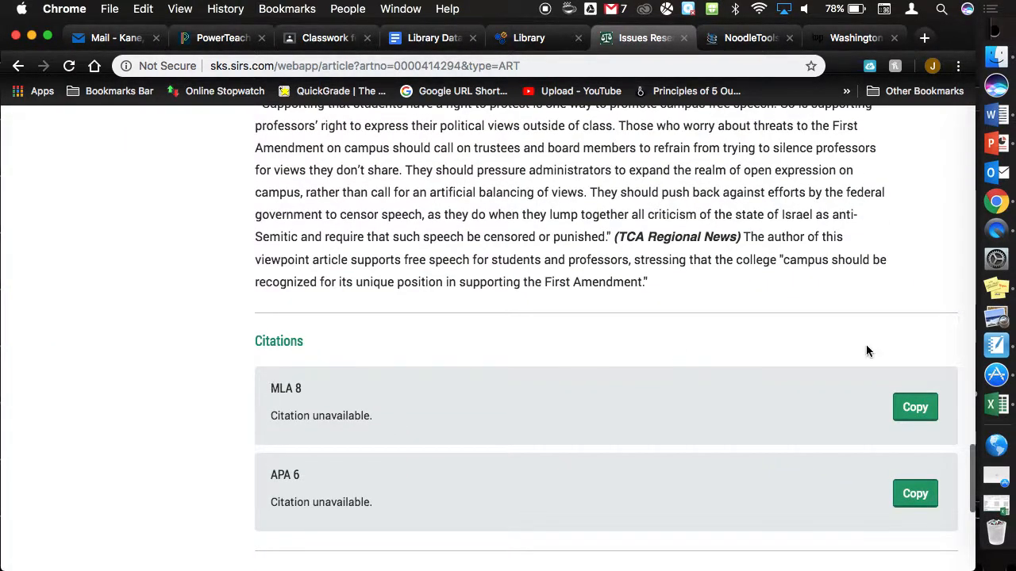
scroll(up, 3)
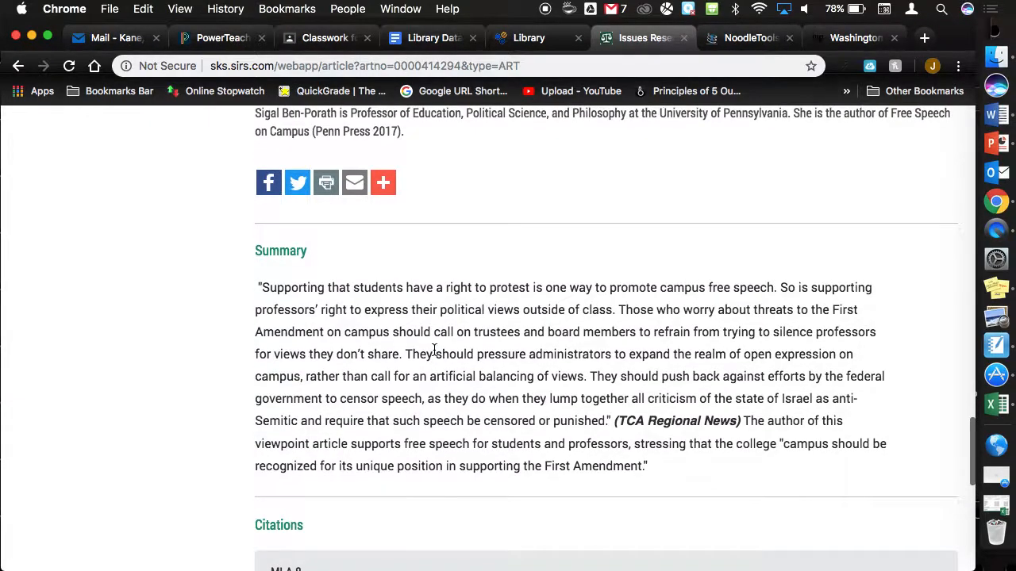
scroll(up, 3)
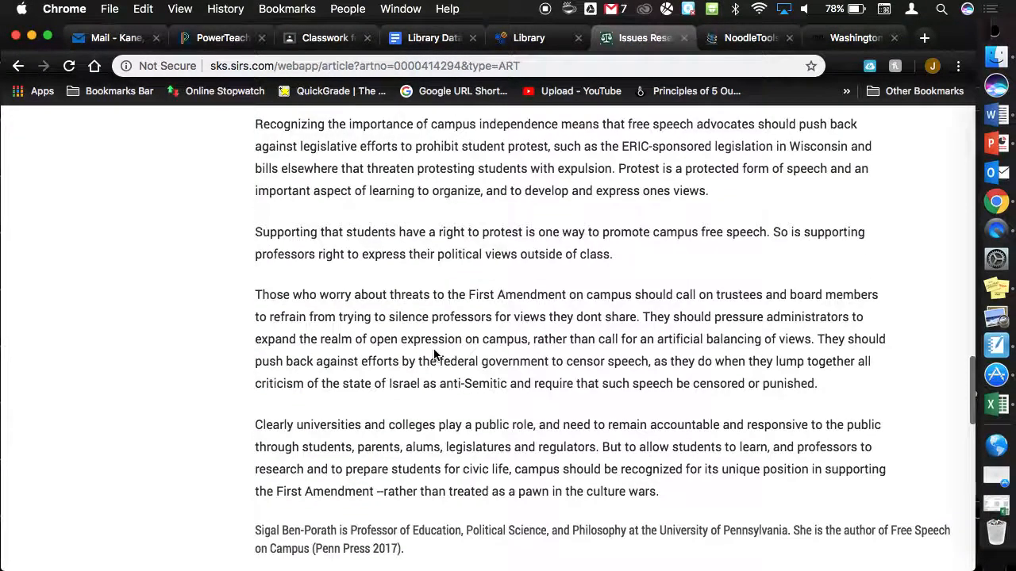
scroll(up, 3)
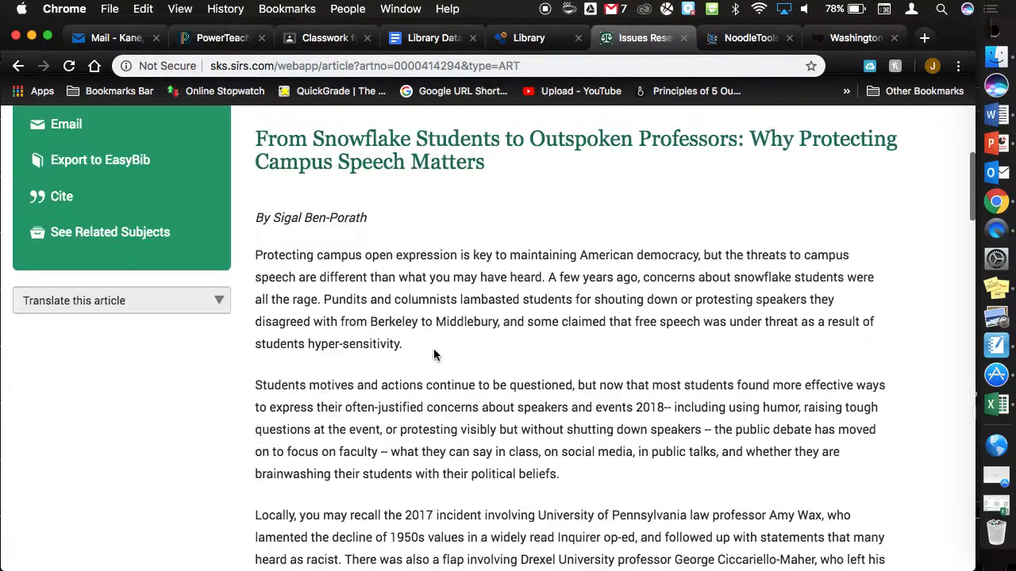
scroll(up, 3)
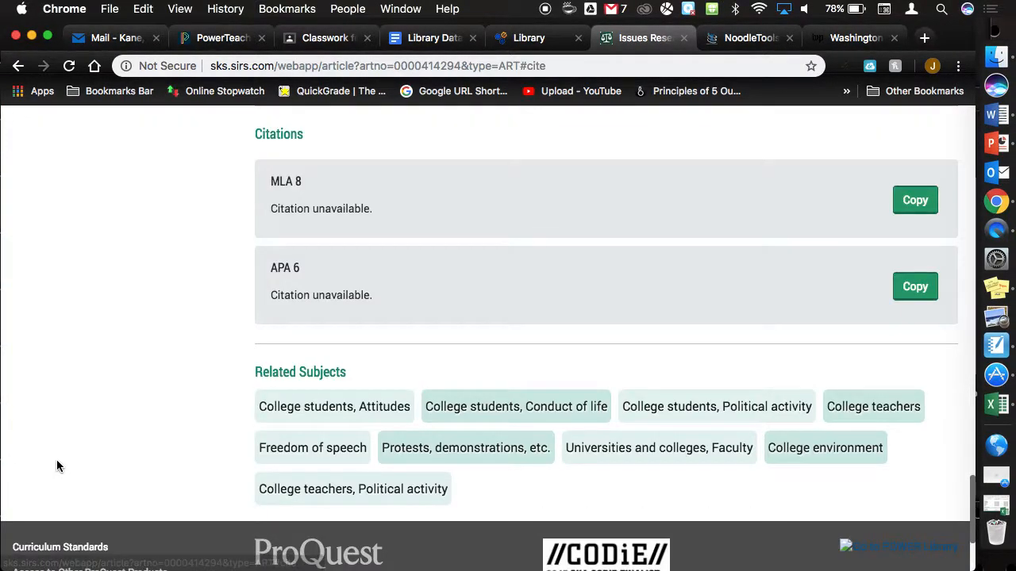
mouse_move(304, 179)
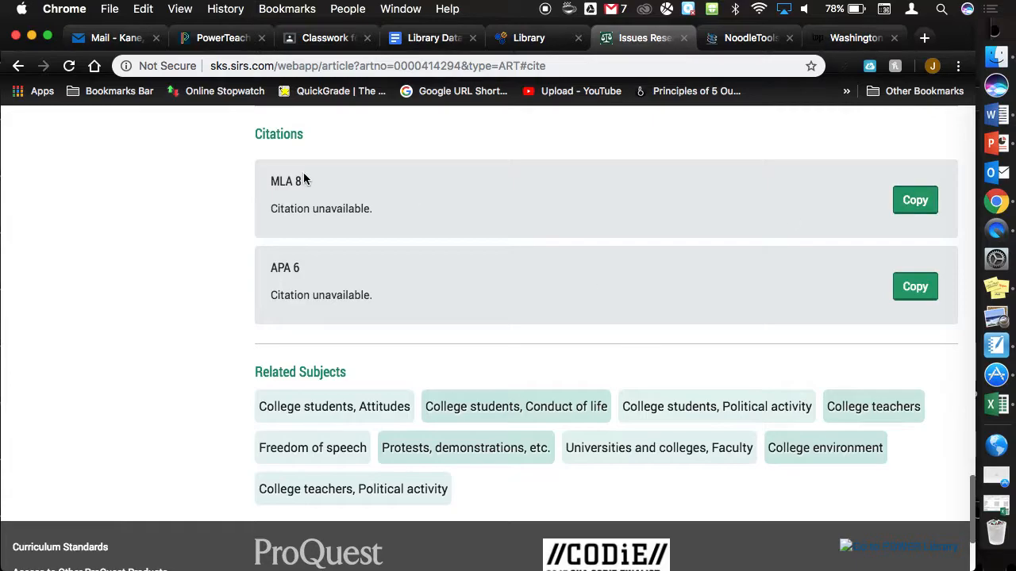
scroll(up, 3)
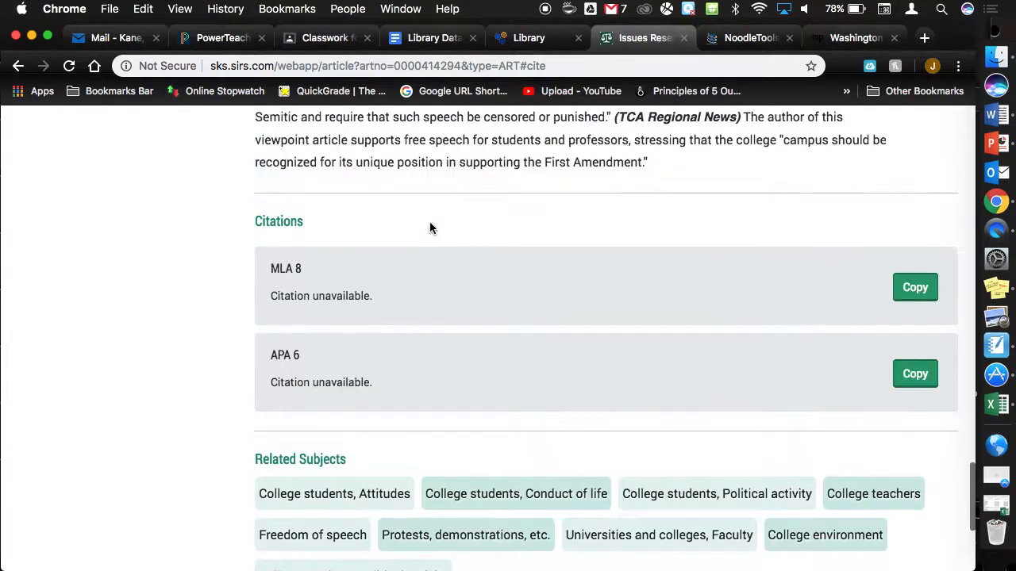
scroll(up, 3)
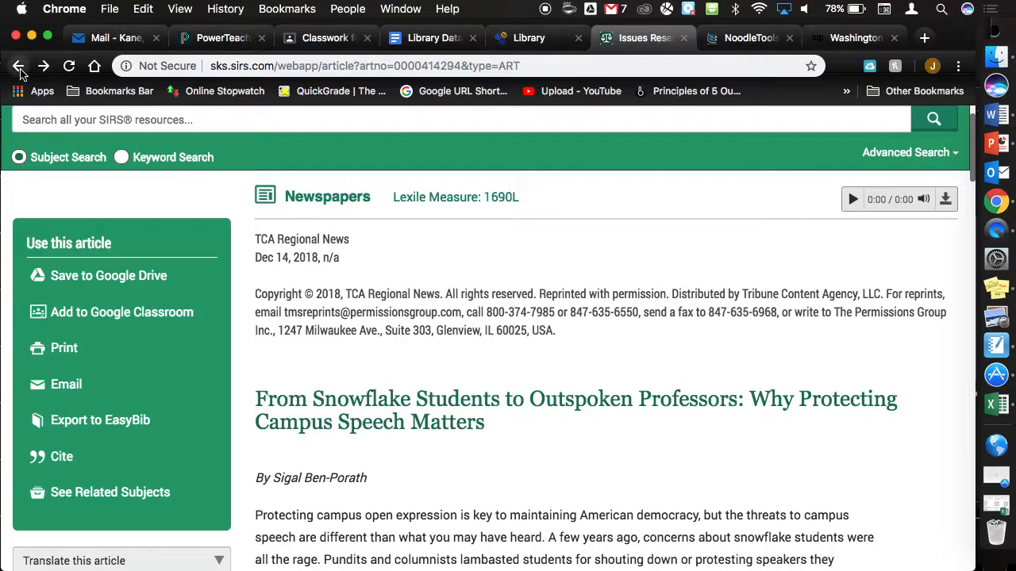
Open the Wall Street Journal emergency contraception vending machine article and highlight its source name.
click(18, 66)
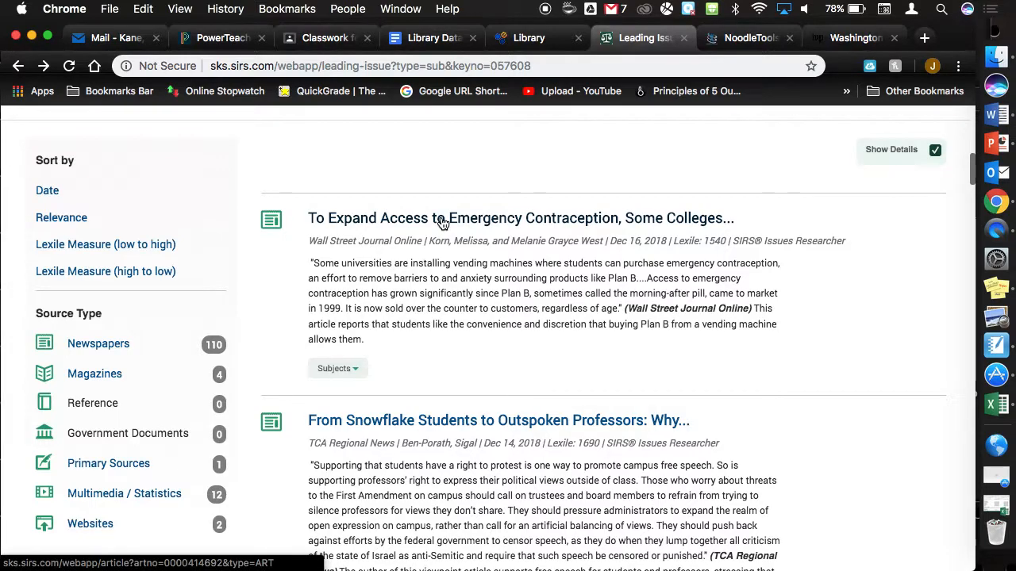
click(520, 218)
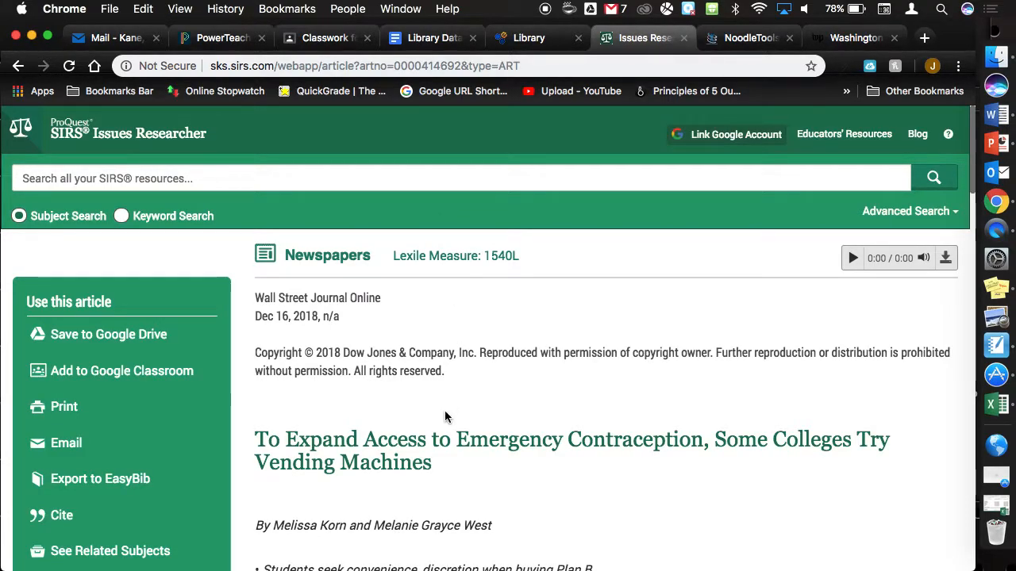
scroll(down, 3)
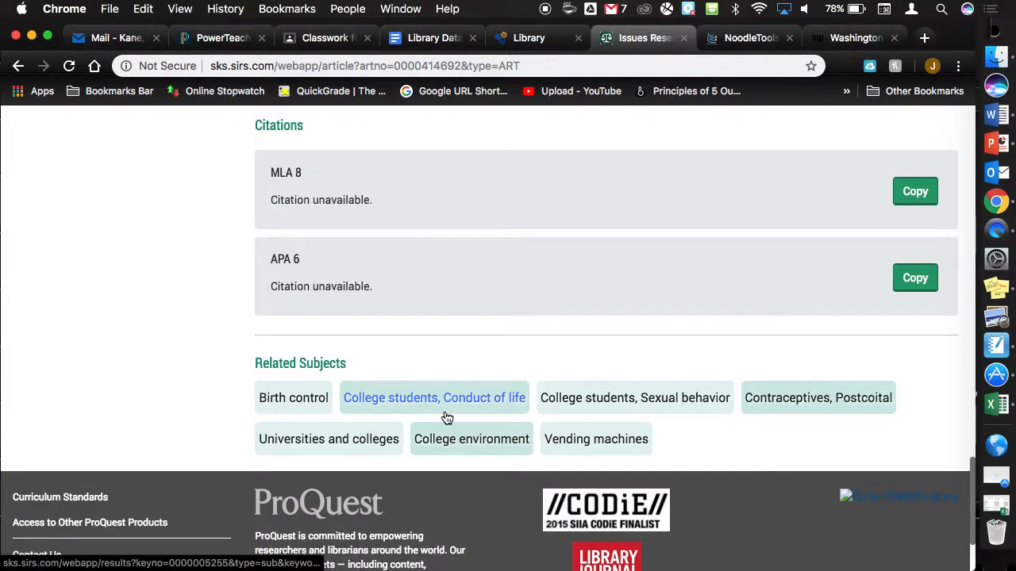
scroll(up, 3)
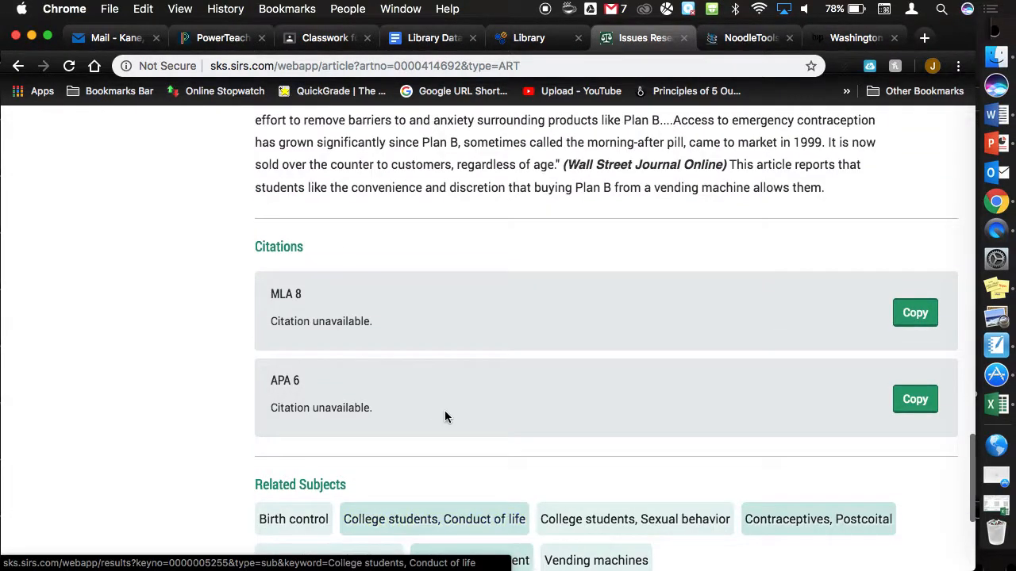
scroll(up, 3)
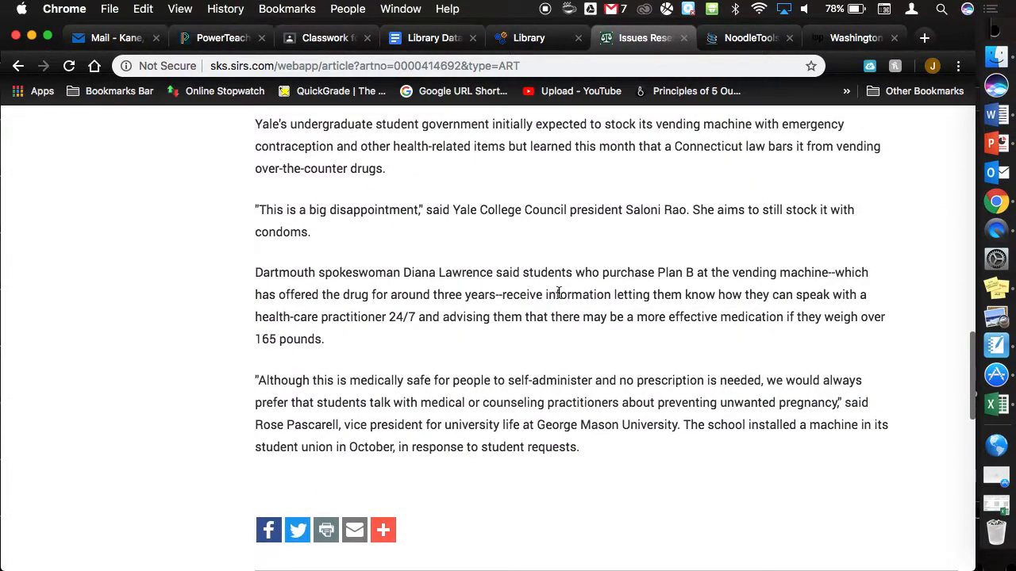
scroll(down, 3)
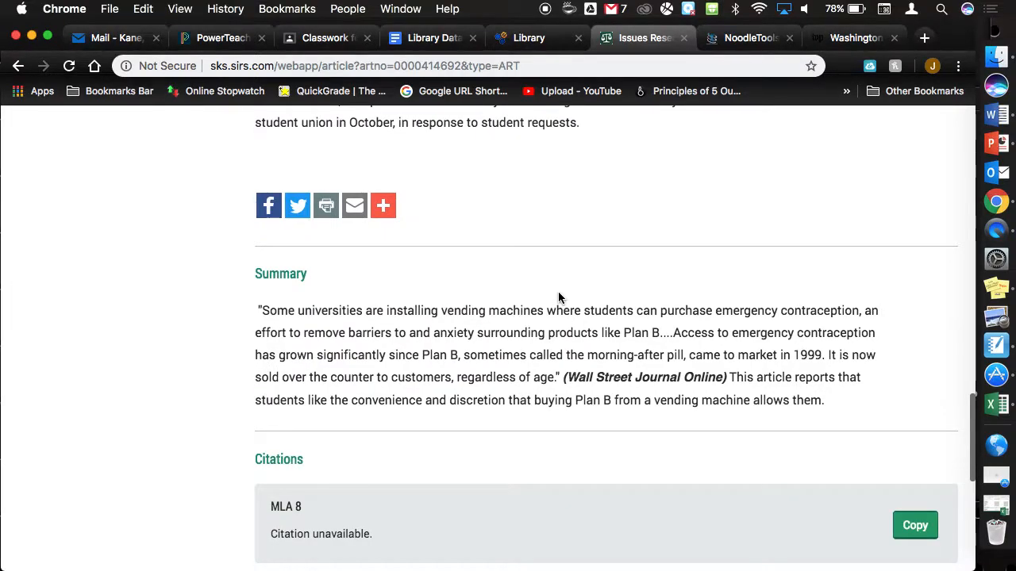
scroll(up, 3)
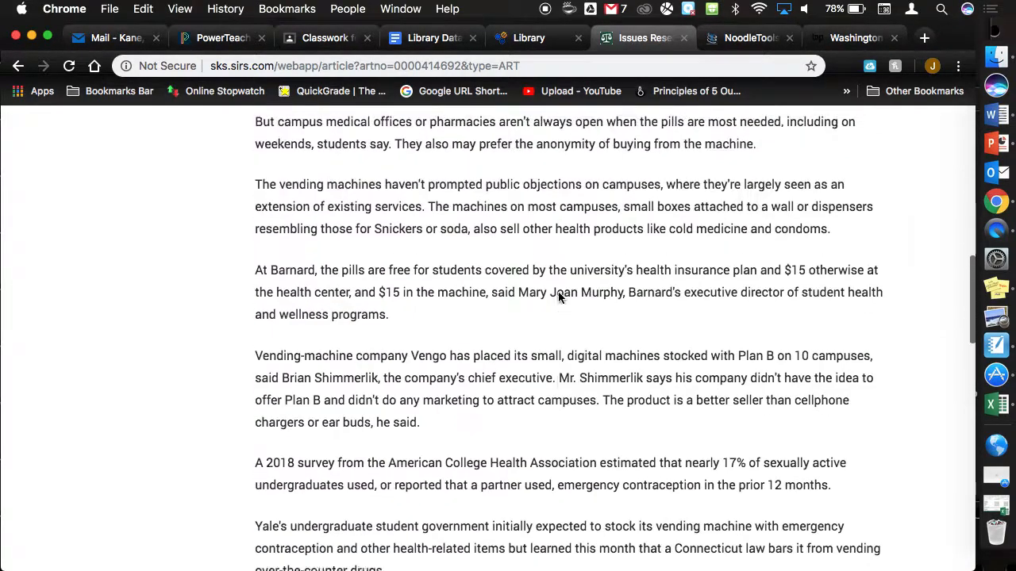
scroll(up, 3)
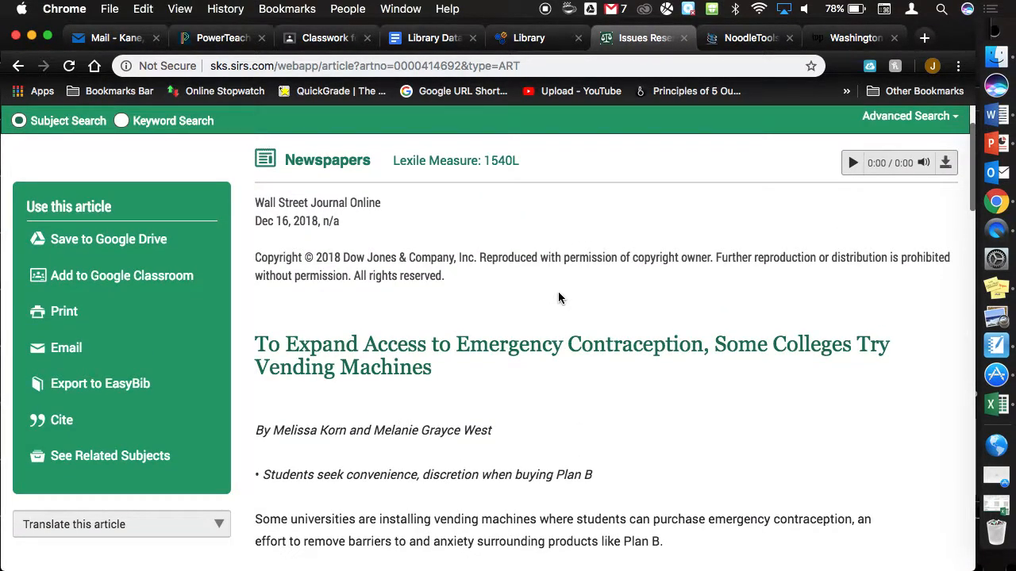
mouse_move(496, 461)
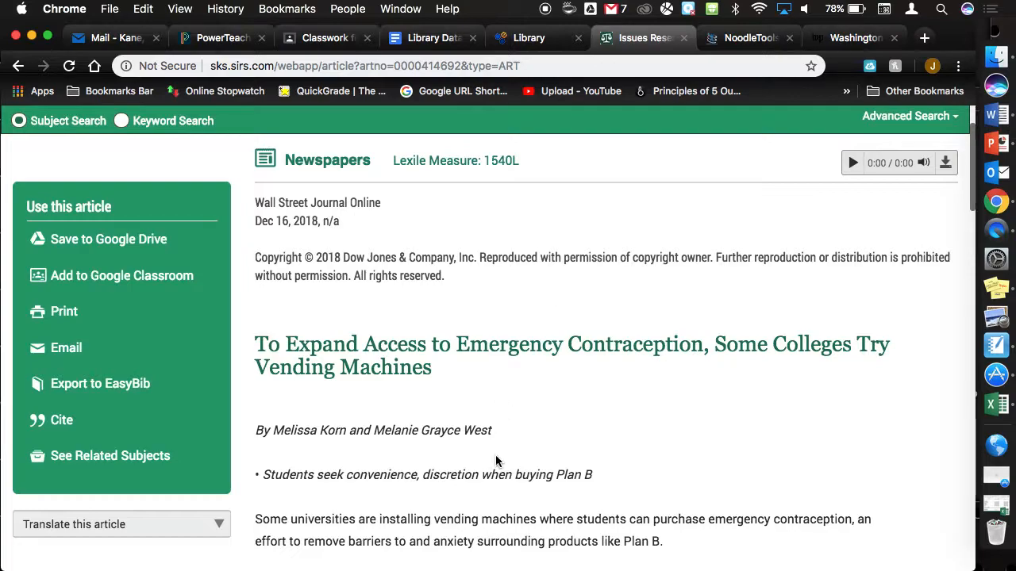
mouse_move(389, 212)
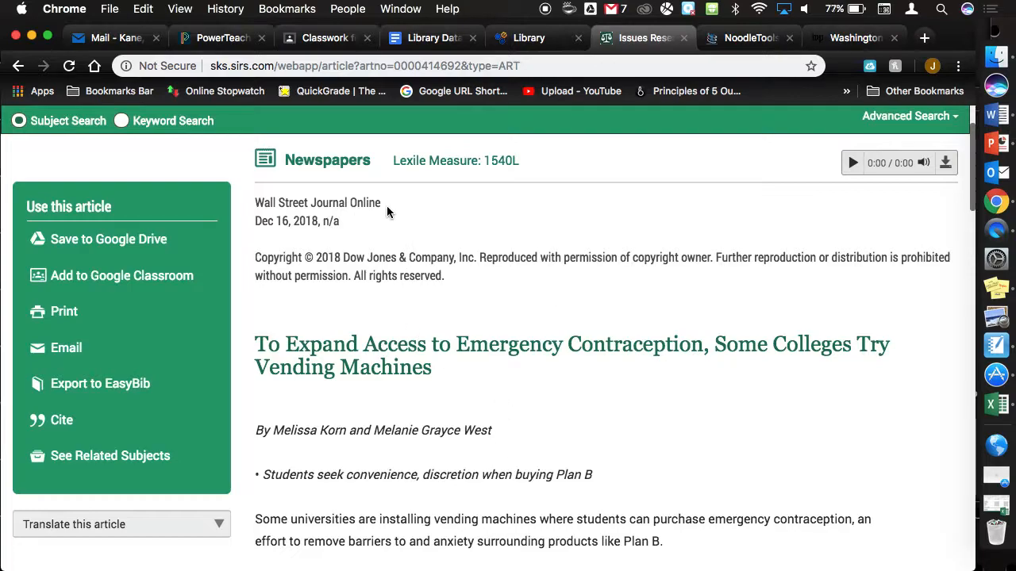
double_click(318, 202)
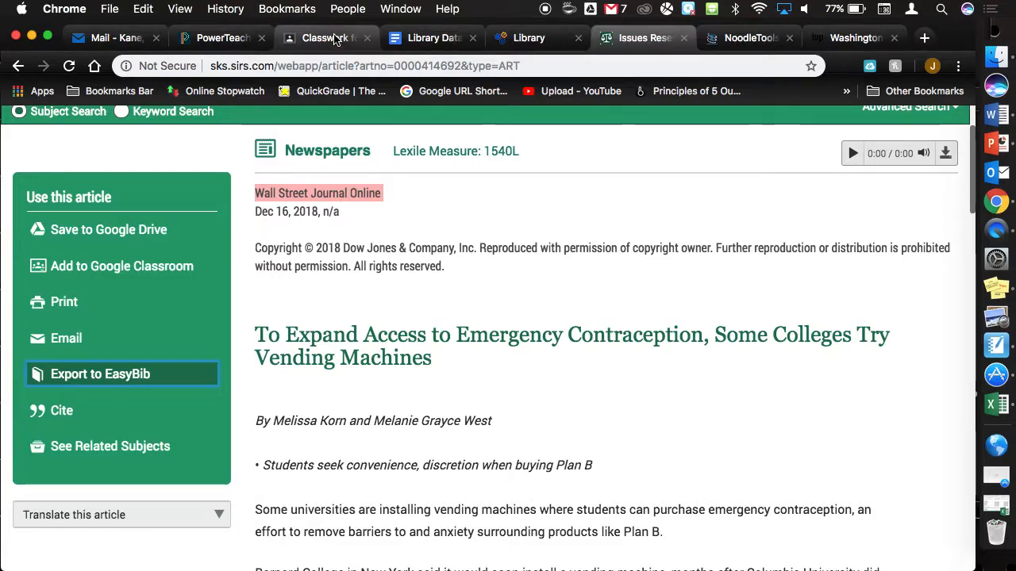
From CHS Arg Classwork, open the International Debate Assoc. post's idebate.org link.
click(326, 37)
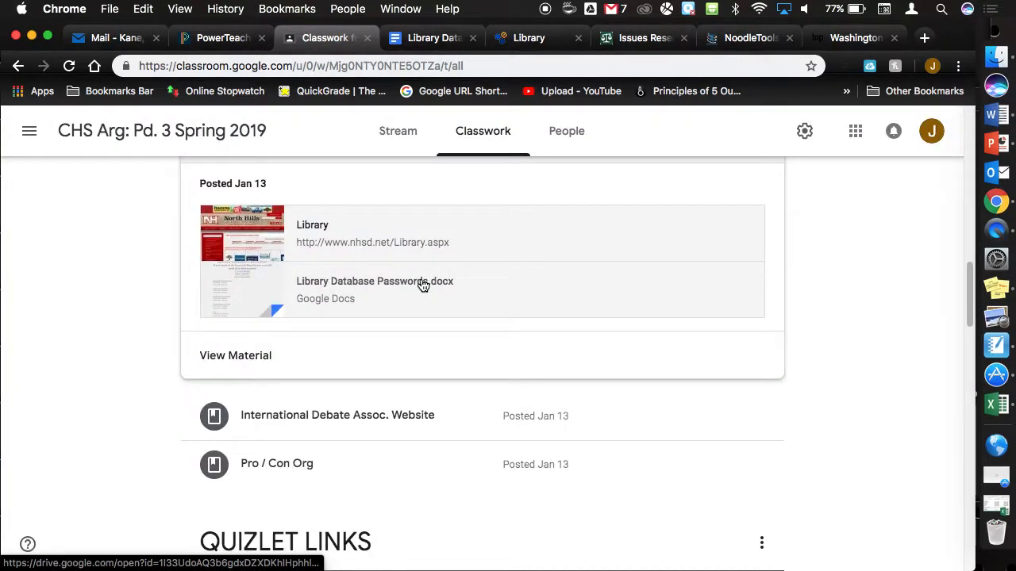
mouse_move(388, 426)
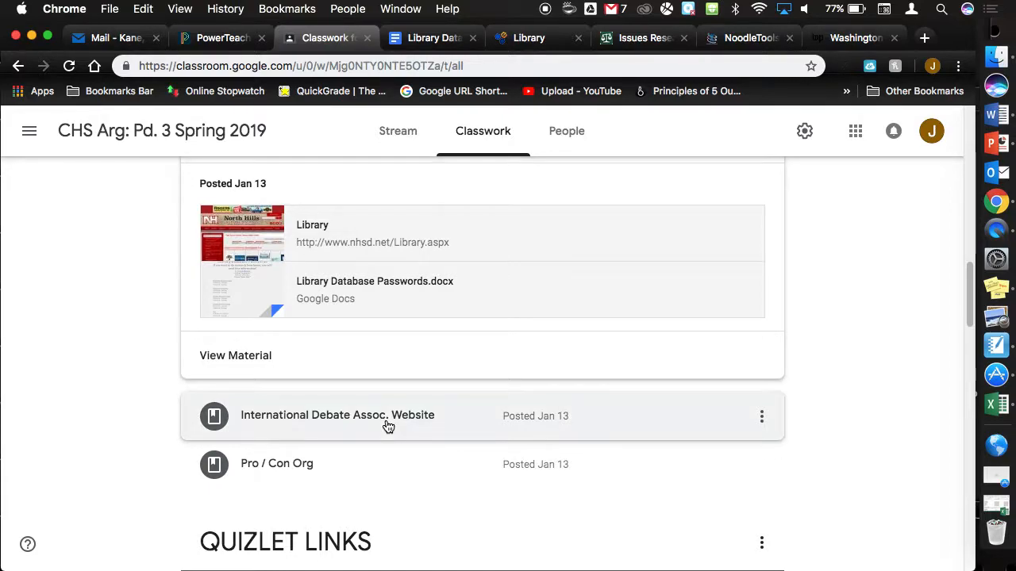
click(337, 415)
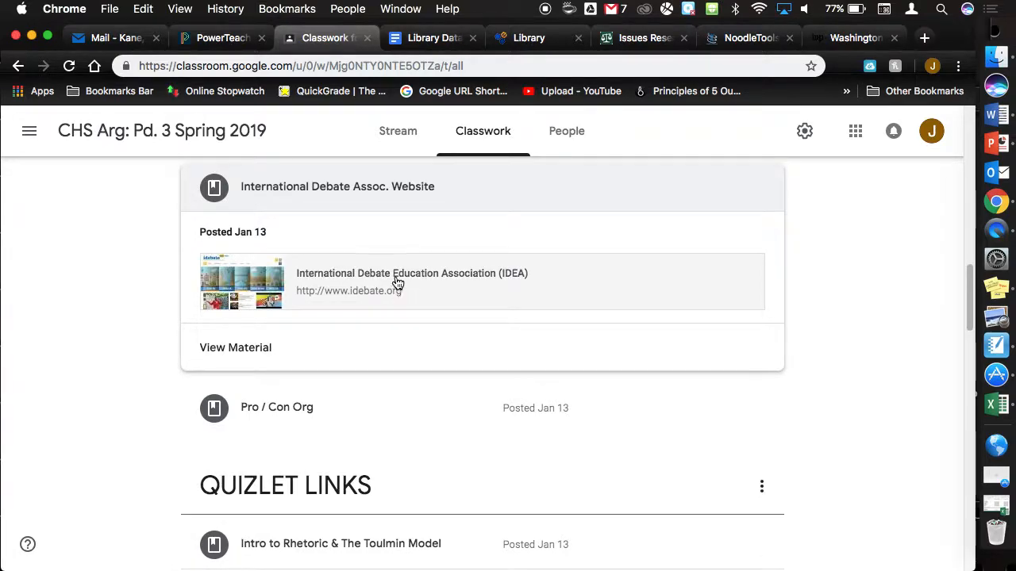
click(397, 282)
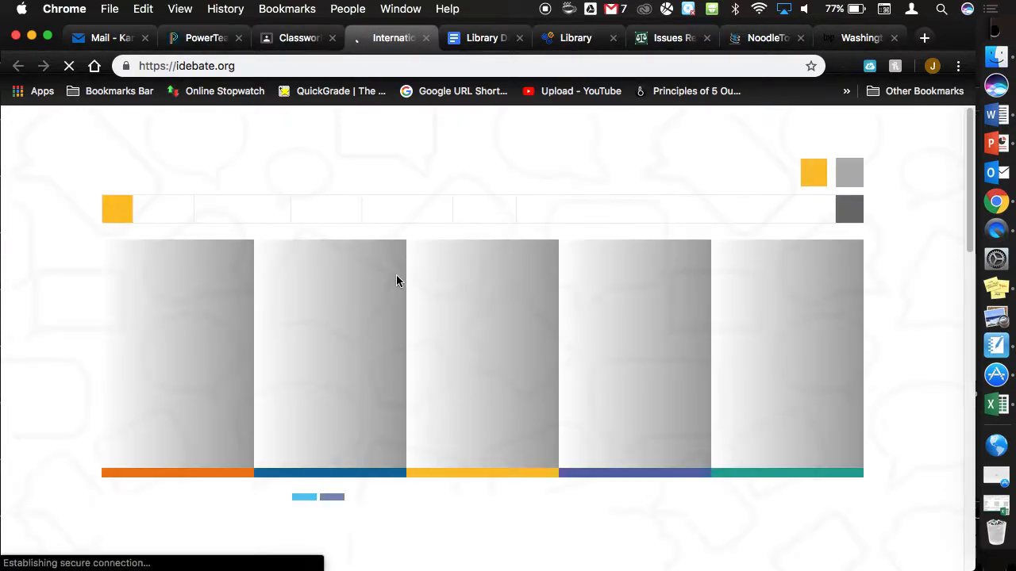